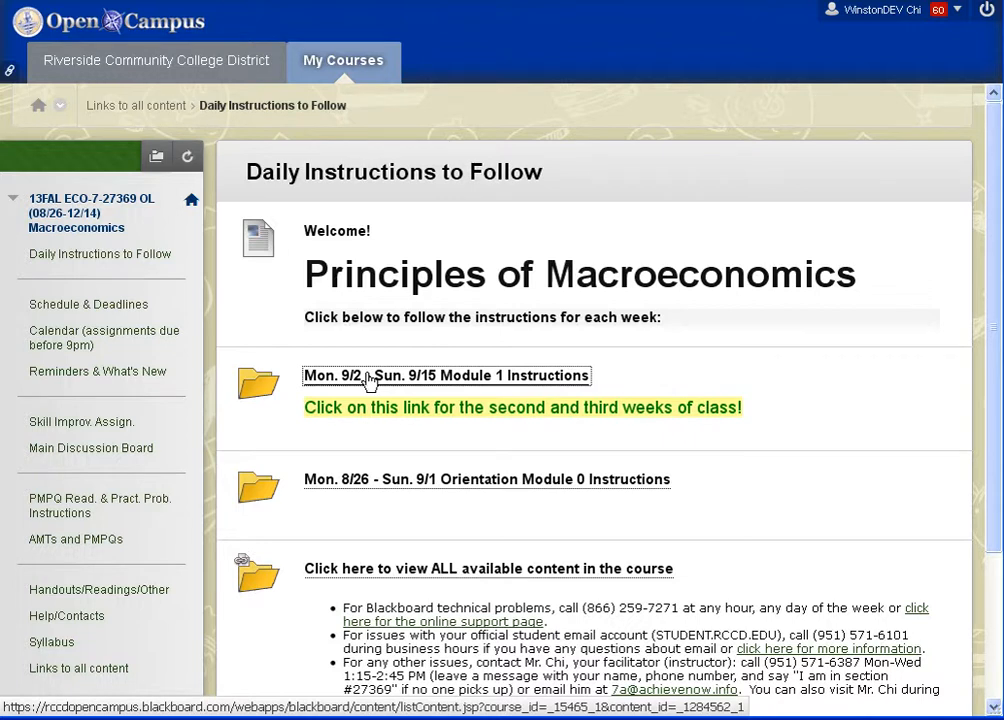
Read through the Mon. 9/2 - Sun. 9/15 Module 1 instructions and reach the Groups page listing Team 0.
{"action": "left_click", "coordinate": [446, 376]}
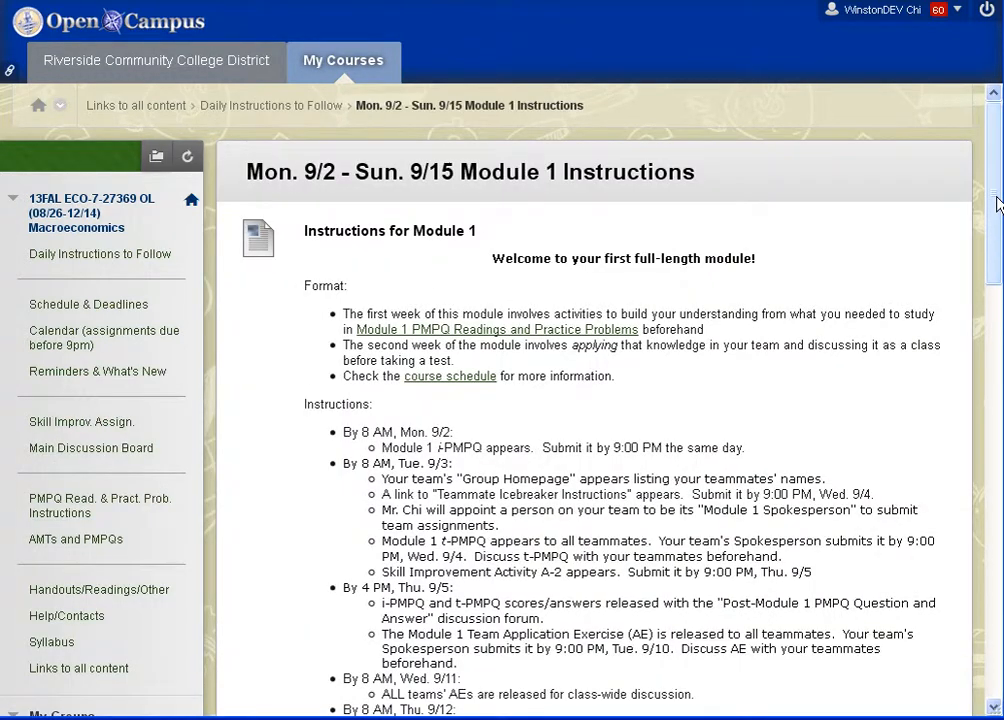
{"action": "scroll", "scroll_direction": "down", "scroll_amount": 3}
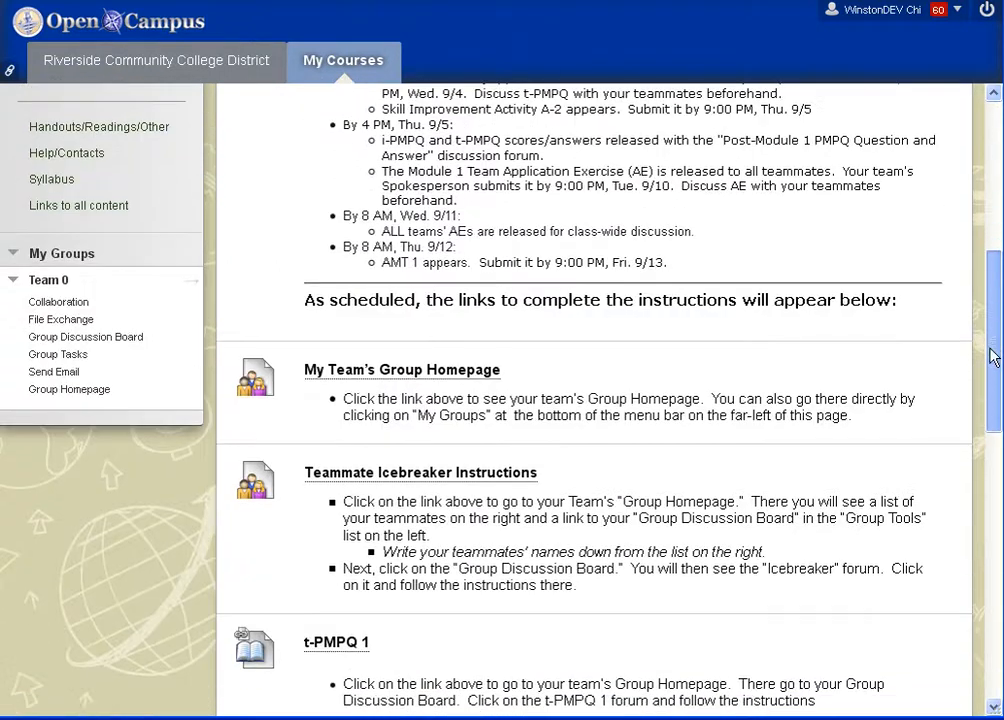
{"action": "scroll", "scroll_direction": "down", "scroll_amount": 3}
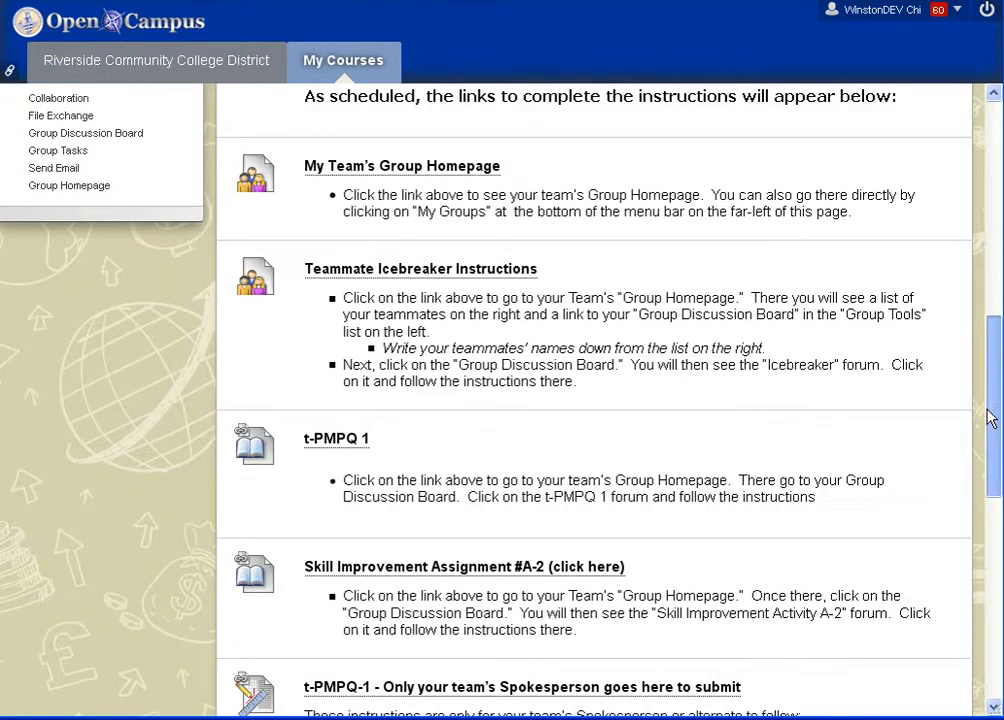
{"action": "scroll", "scroll_direction": "down", "scroll_amount": 3}
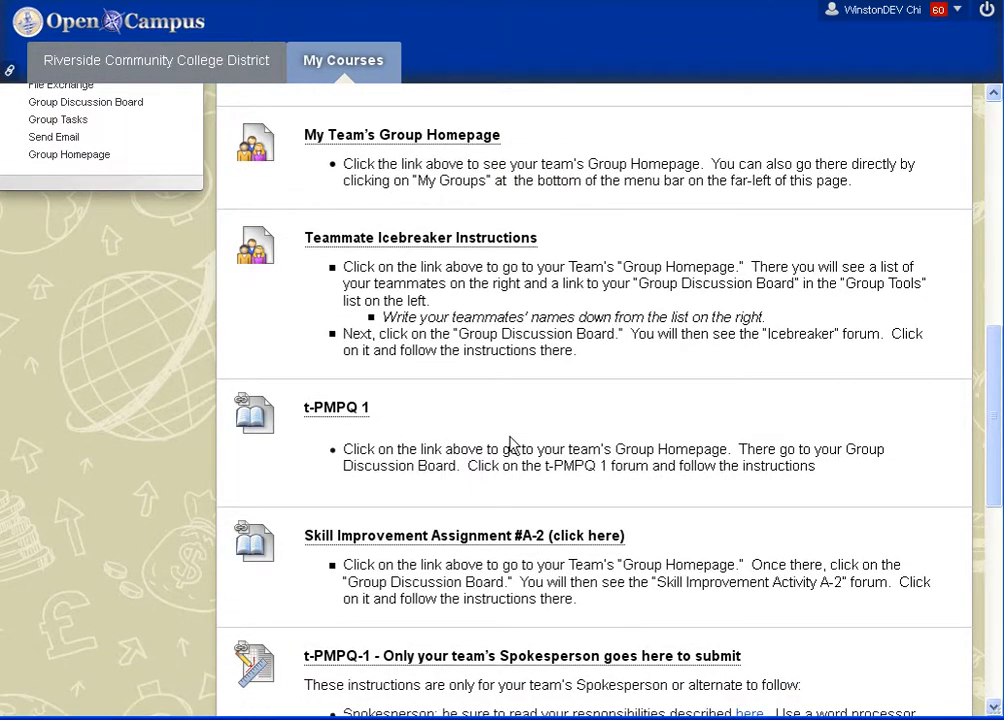
{"action": "mouse_move", "coordinate": [658, 468]}
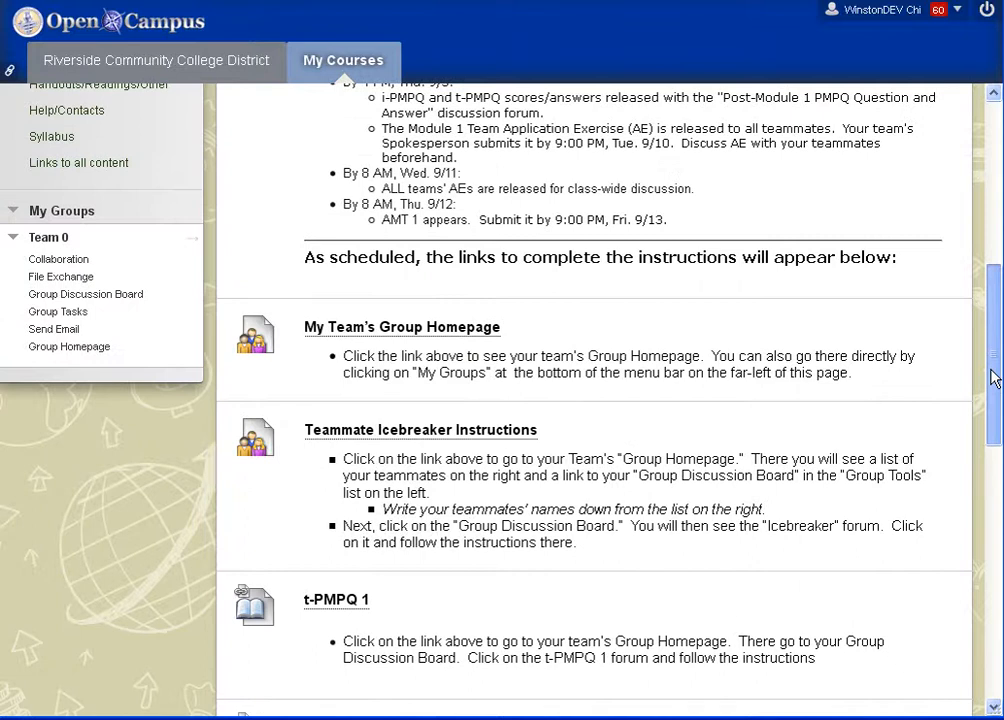
{"action": "scroll", "scroll_direction": "down", "scroll_amount": 3}
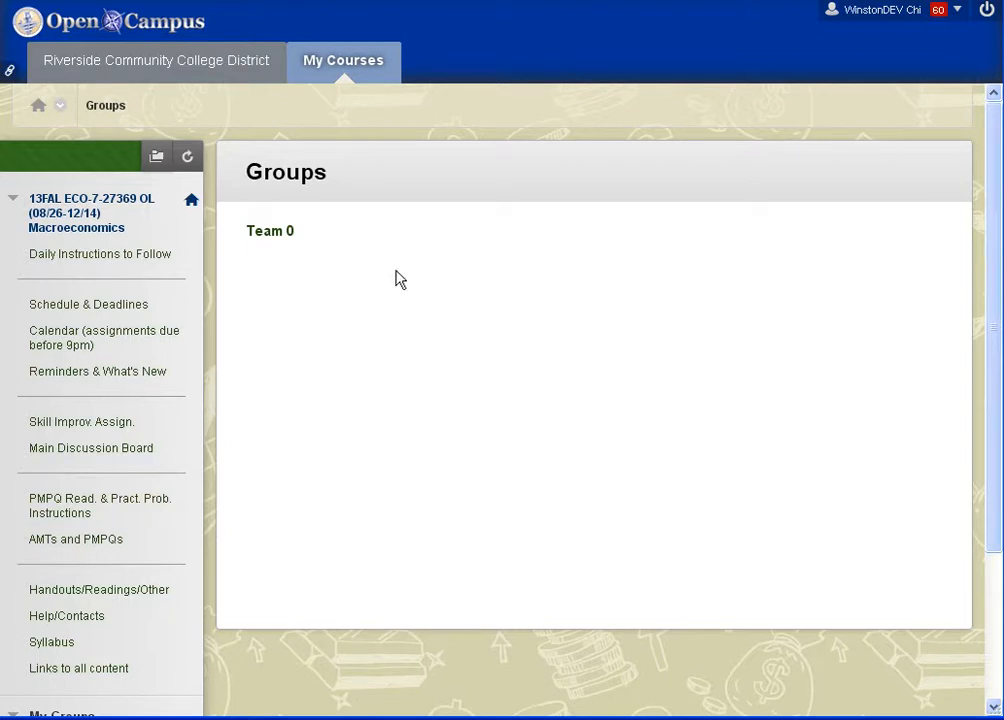
Go from Team 0's group homepage to its Group Discussion Board and into the t-PMPQ 1 forum.
{"action": "left_click", "coordinate": [270, 232]}
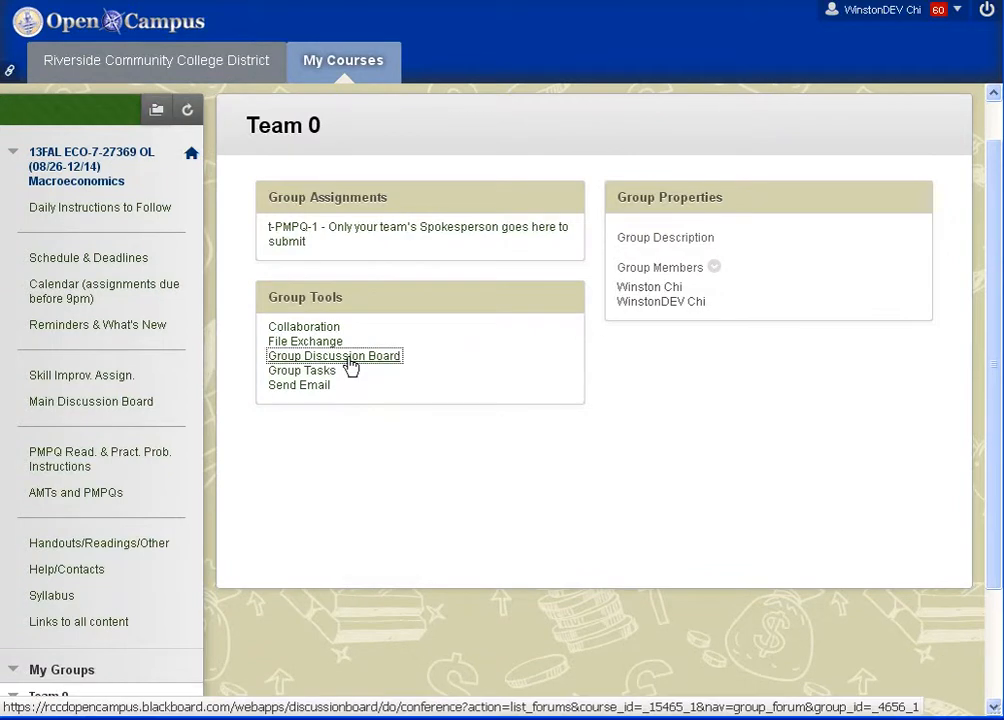
{"action": "left_click", "coordinate": [334, 356]}
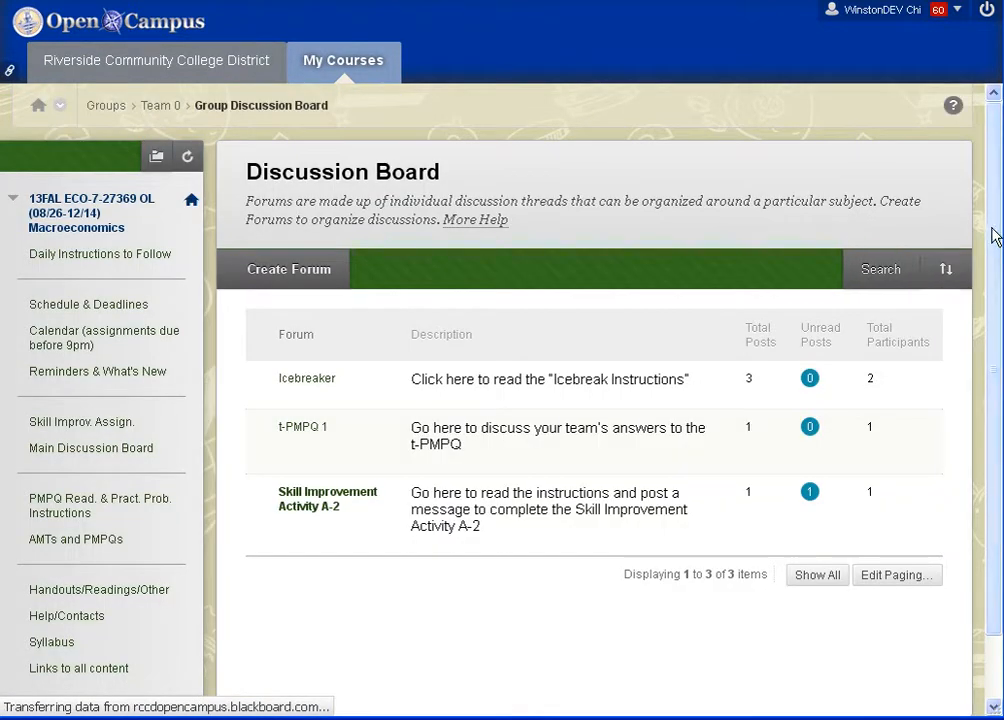
{"action": "scroll", "scroll_direction": "down", "scroll_amount": 3}
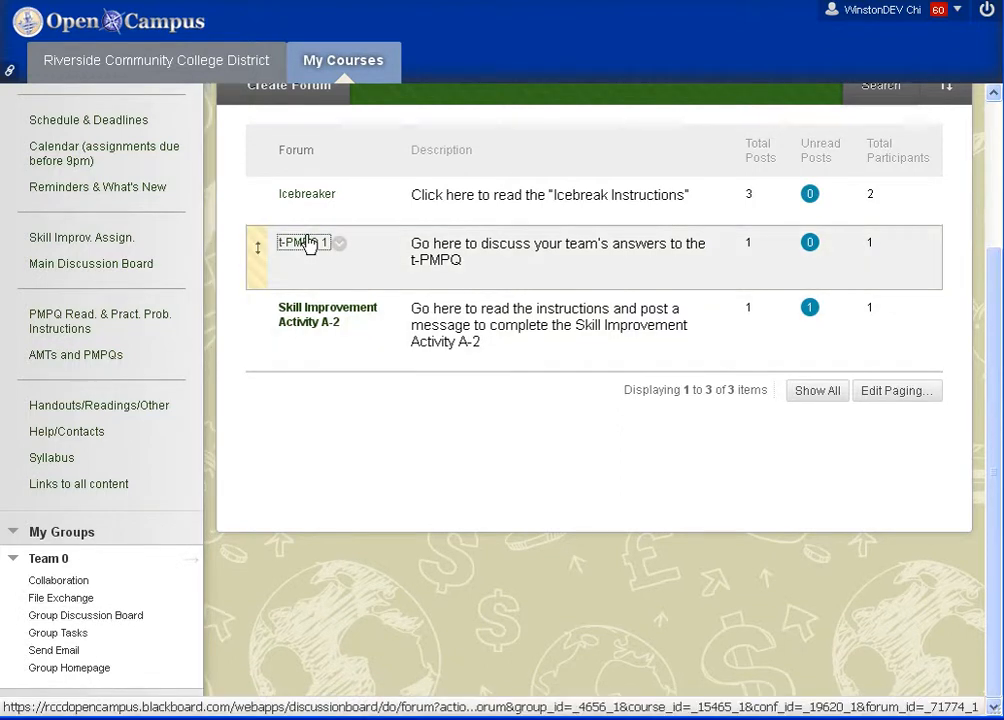
{"action": "left_click", "coordinate": [300, 244]}
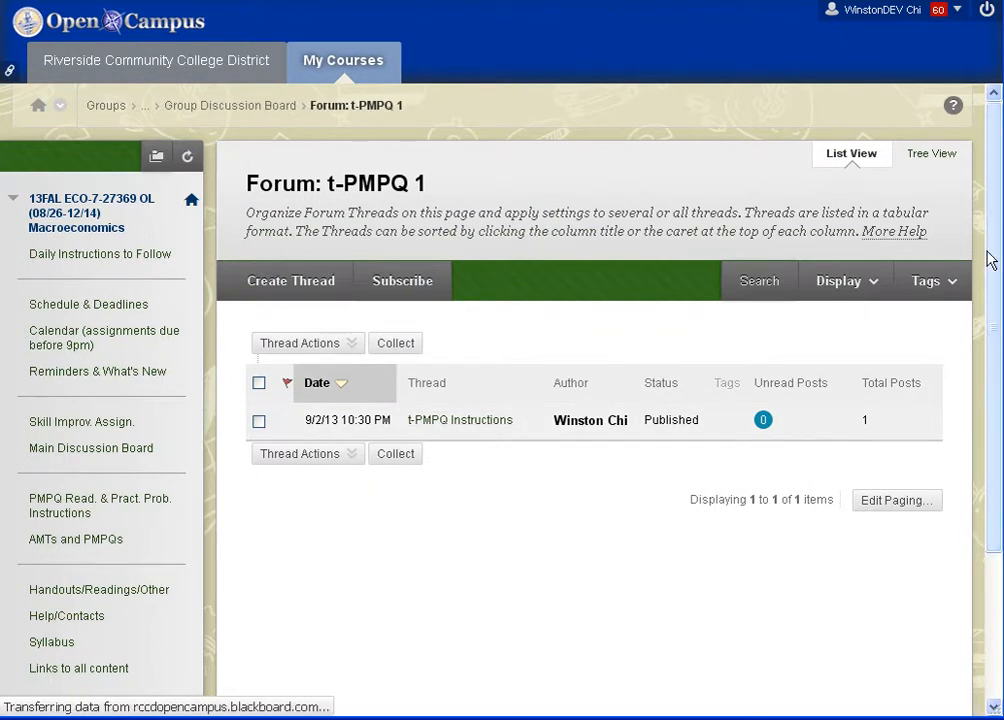
Read the t-PMPQ Instructions thread, highlighting the 'identical to your i-PMPQ, but graded separately' sentence, down to the rtf attachment.
{"action": "left_click", "coordinate": [460, 420]}
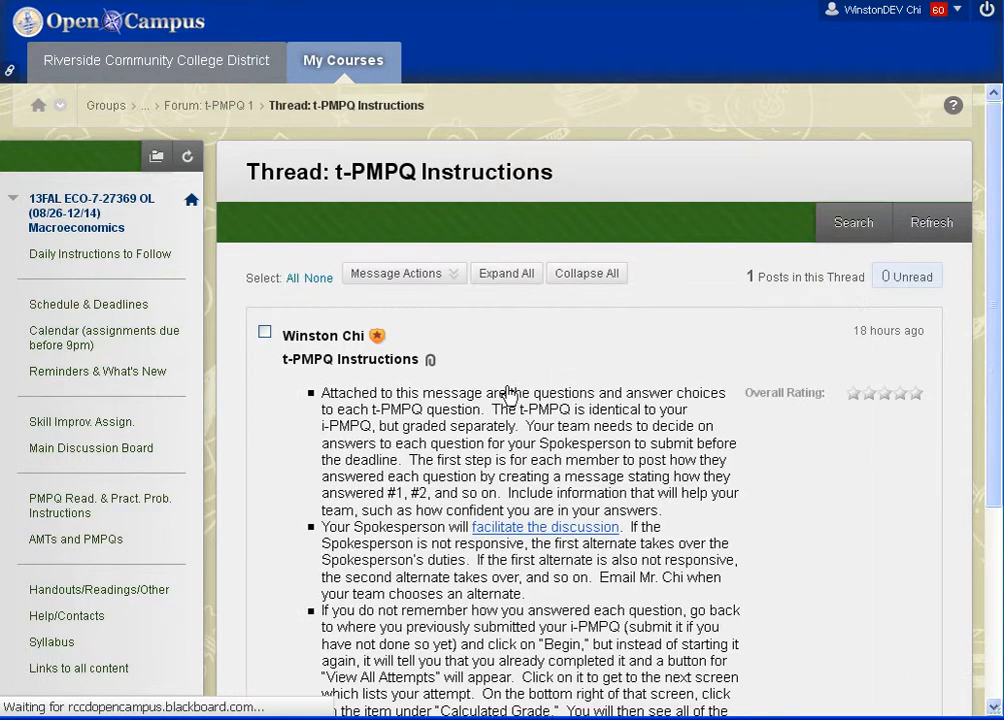
{"action": "mouse_move", "coordinate": [322, 400]}
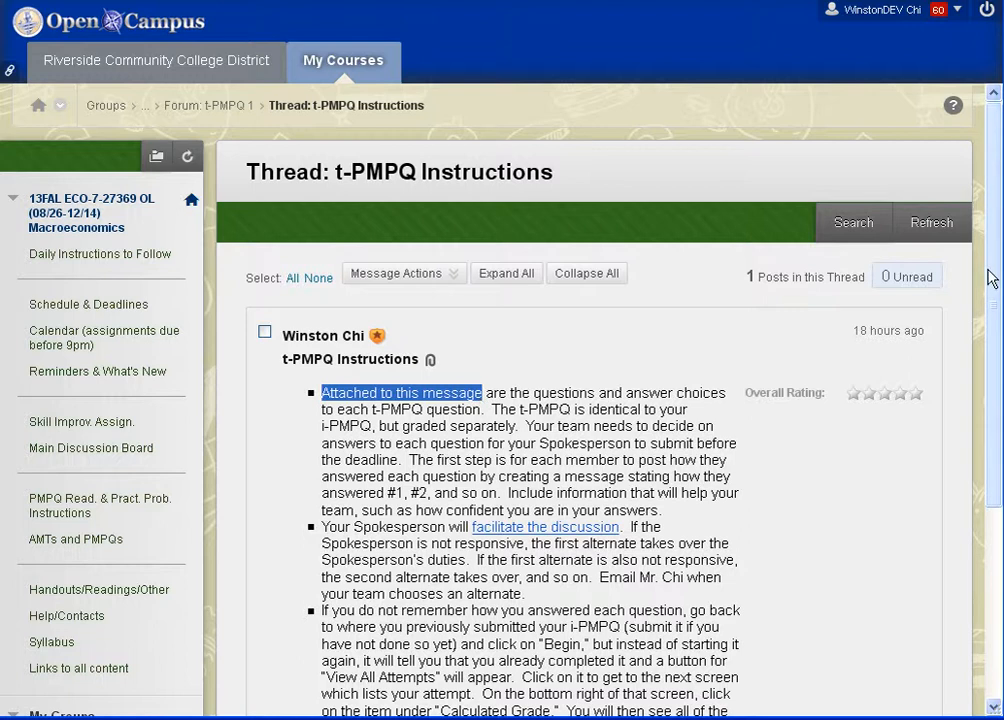
{"action": "scroll", "scroll_direction": "down", "scroll_amount": 3}
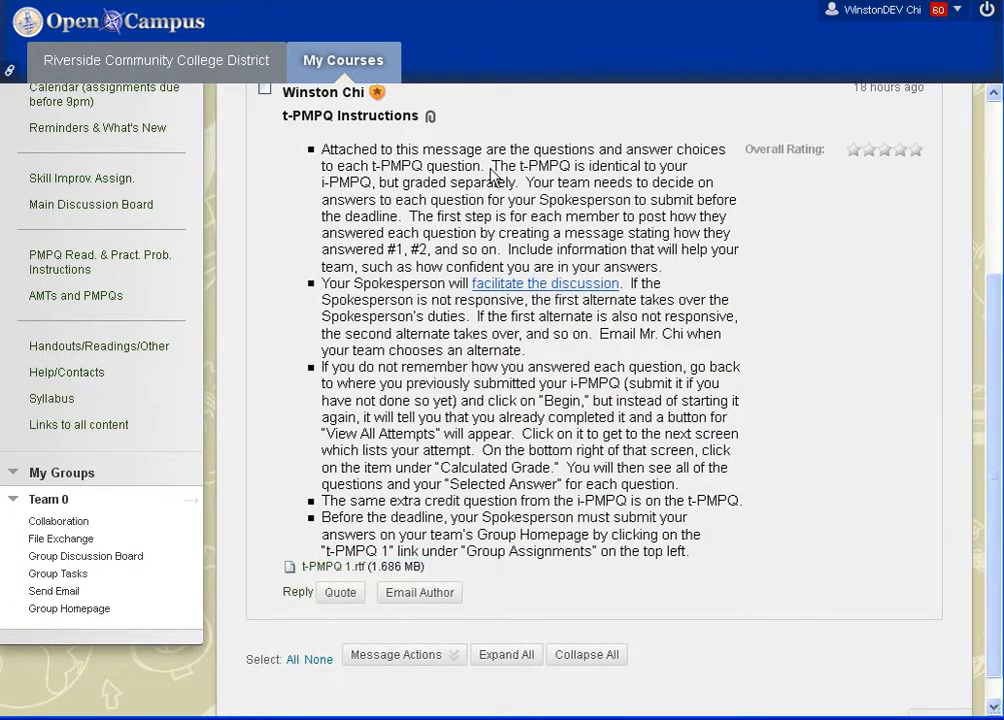
{"action": "left_click_drag", "start_coordinate": [488, 166], "coordinate": [376, 182]}
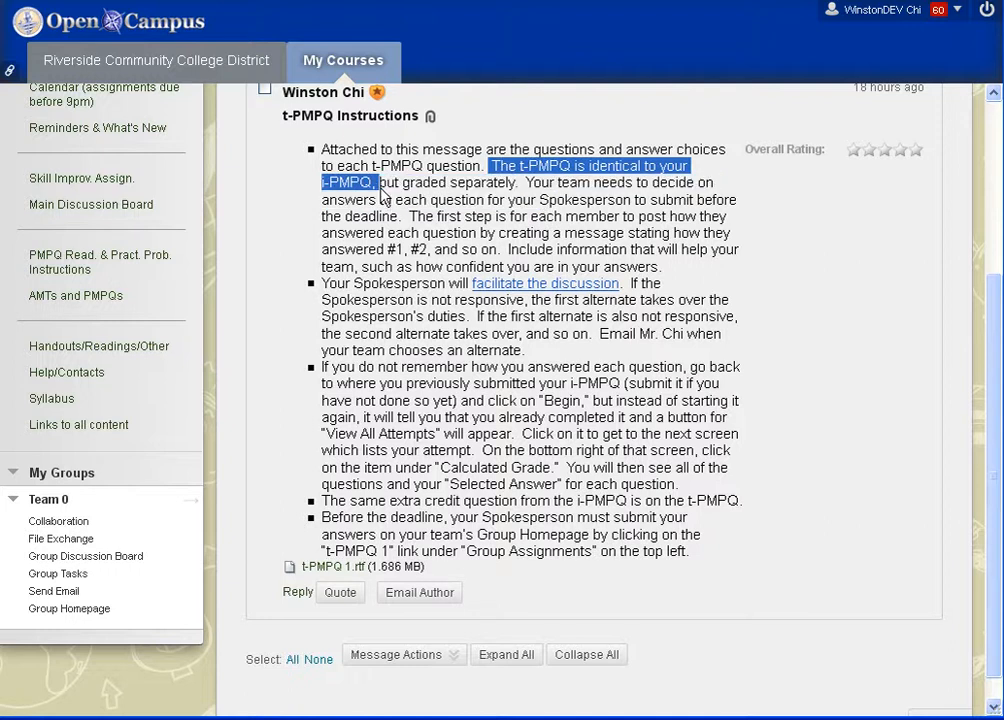
{"action": "mouse_move", "coordinate": [386, 196]}
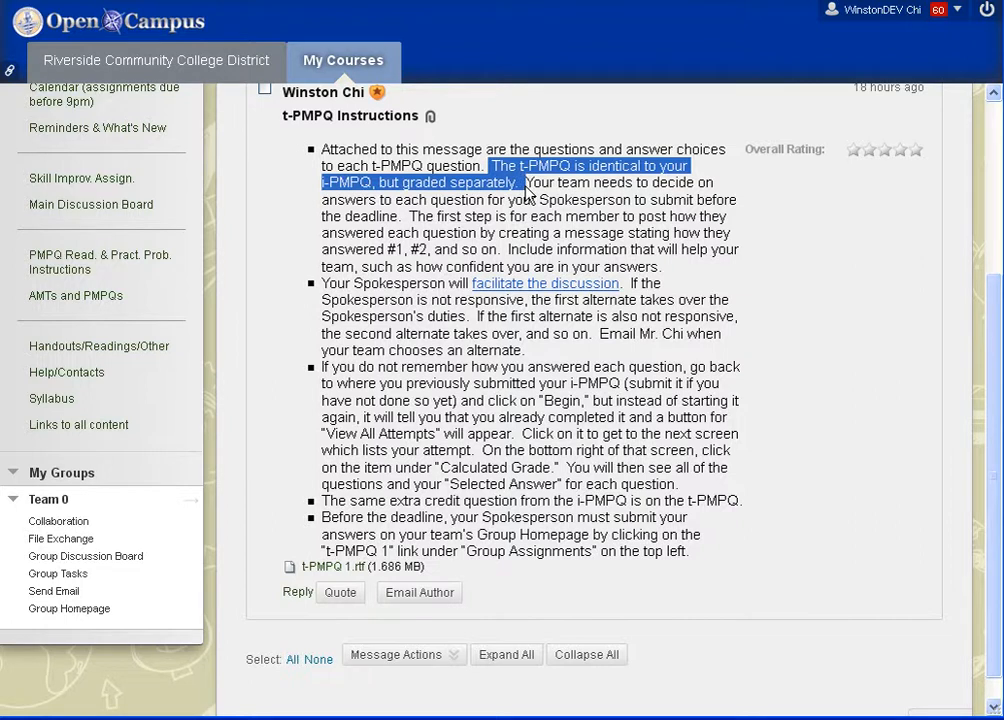
{"action": "left_click_drag", "start_coordinate": [516, 182], "coordinate": [528, 200]}
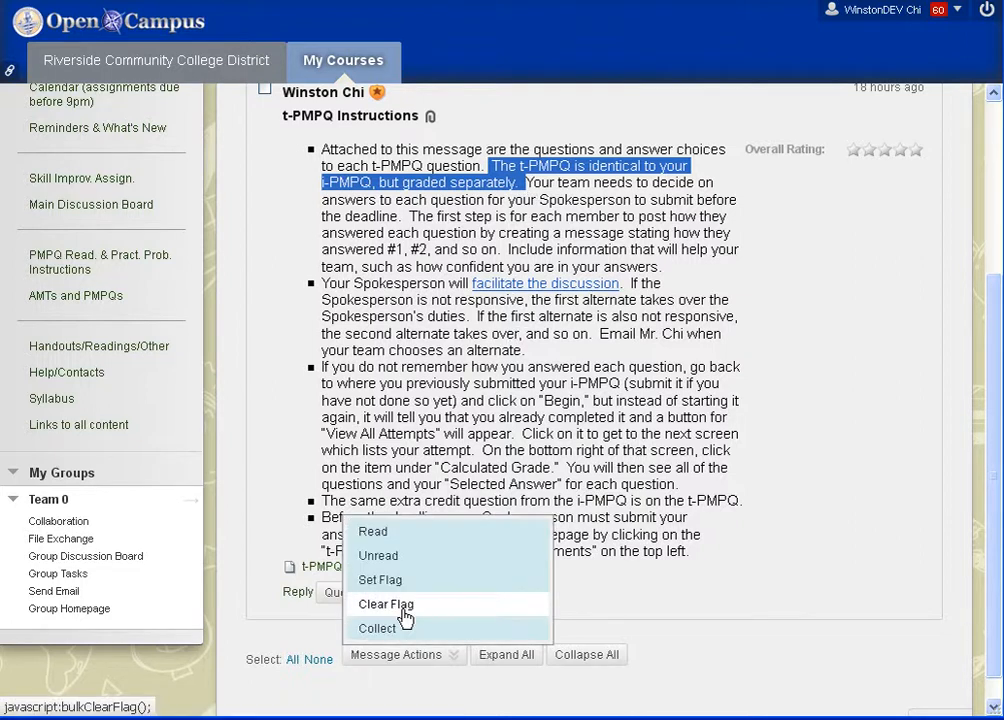
{"action": "left_click", "coordinate": [392, 604]}
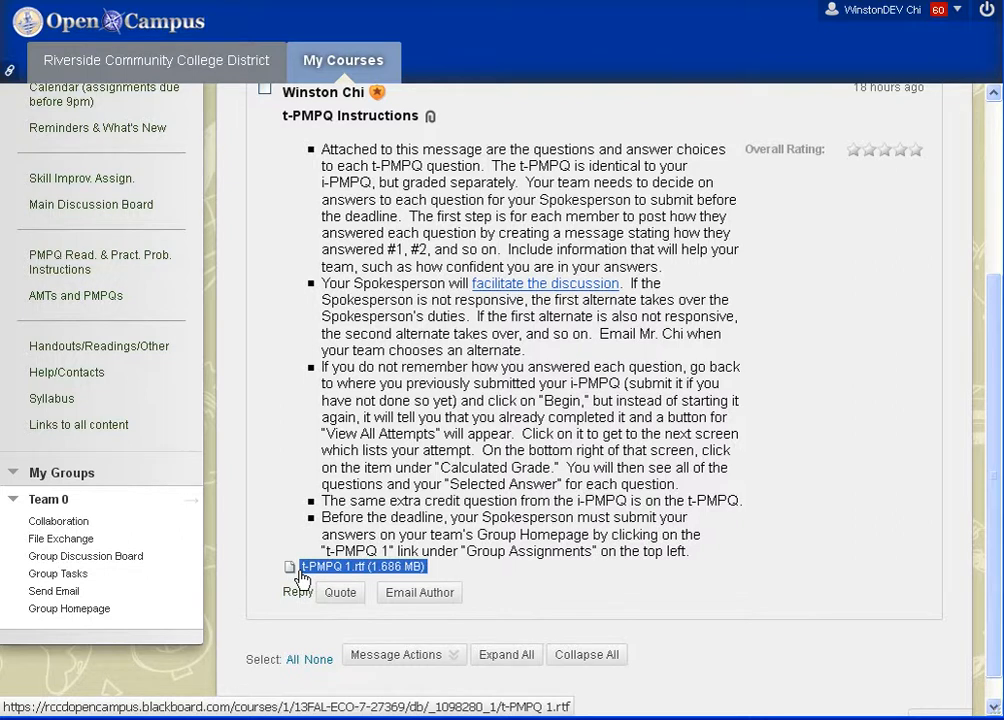
{"action": "mouse_move", "coordinate": [954, 306]}
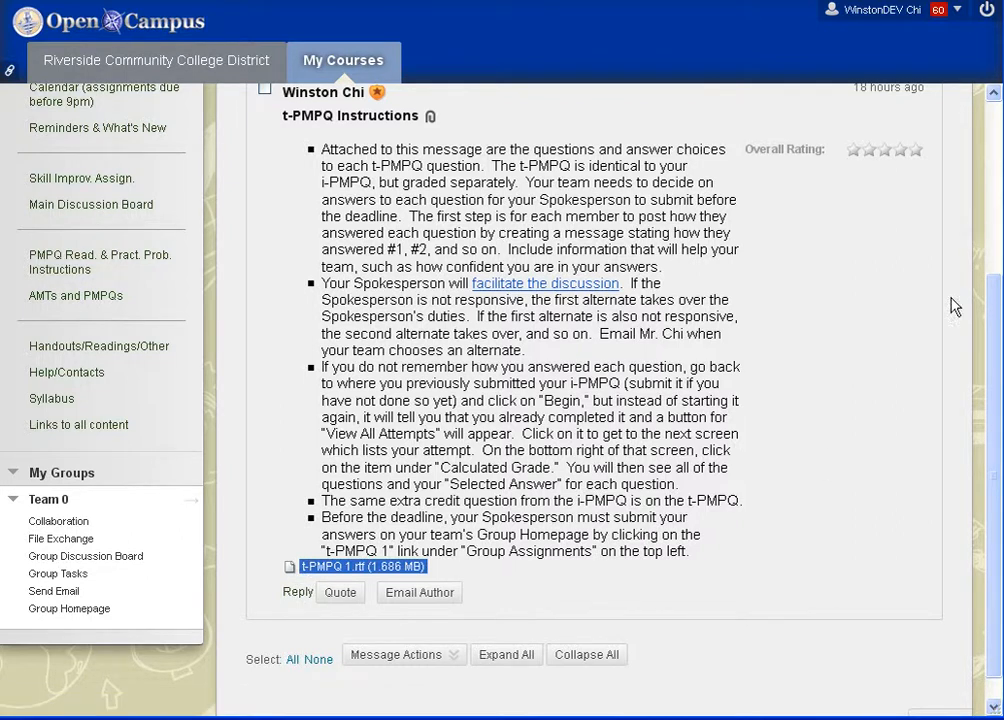
{"action": "mouse_move", "coordinate": [414, 252]}
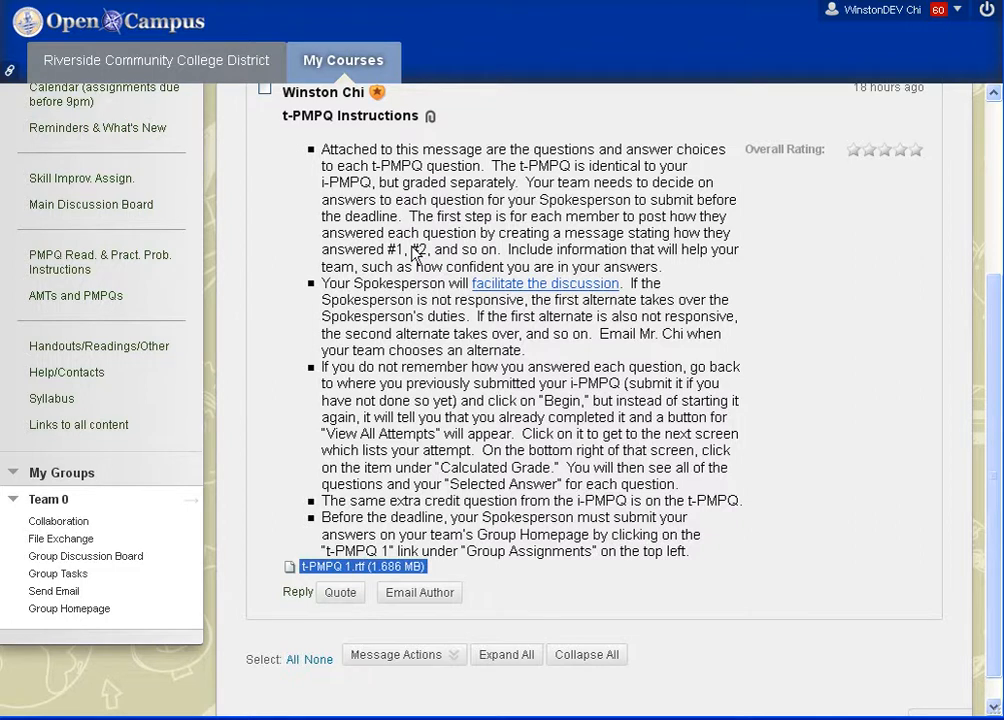
{"action": "mouse_move", "coordinate": [412, 256]}
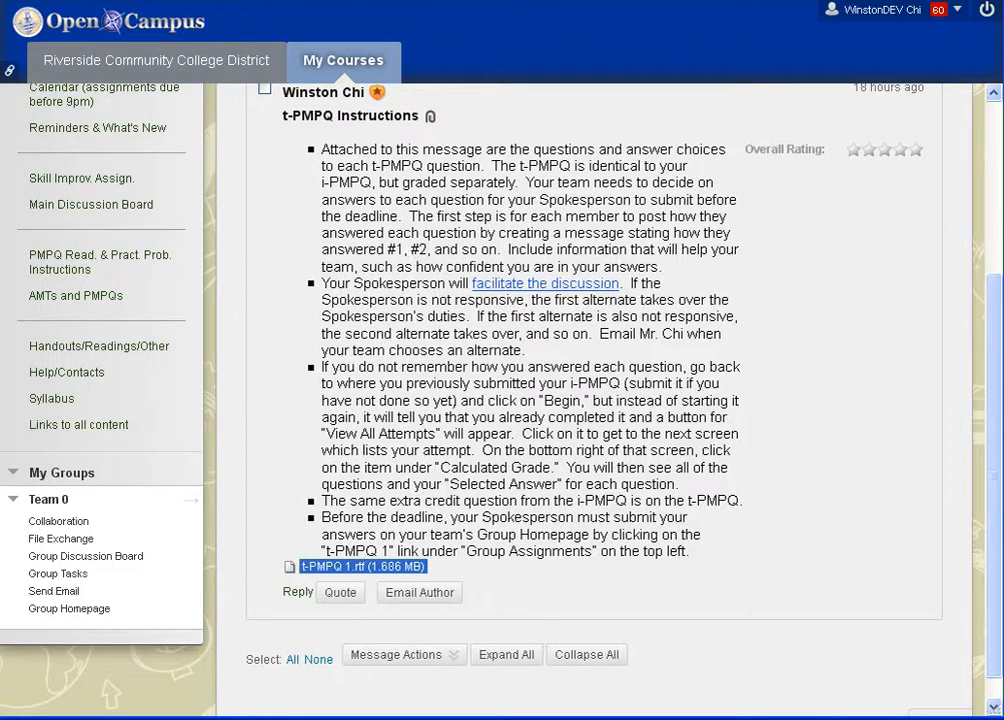
{"action": "mouse_move", "coordinate": [420, 264]}
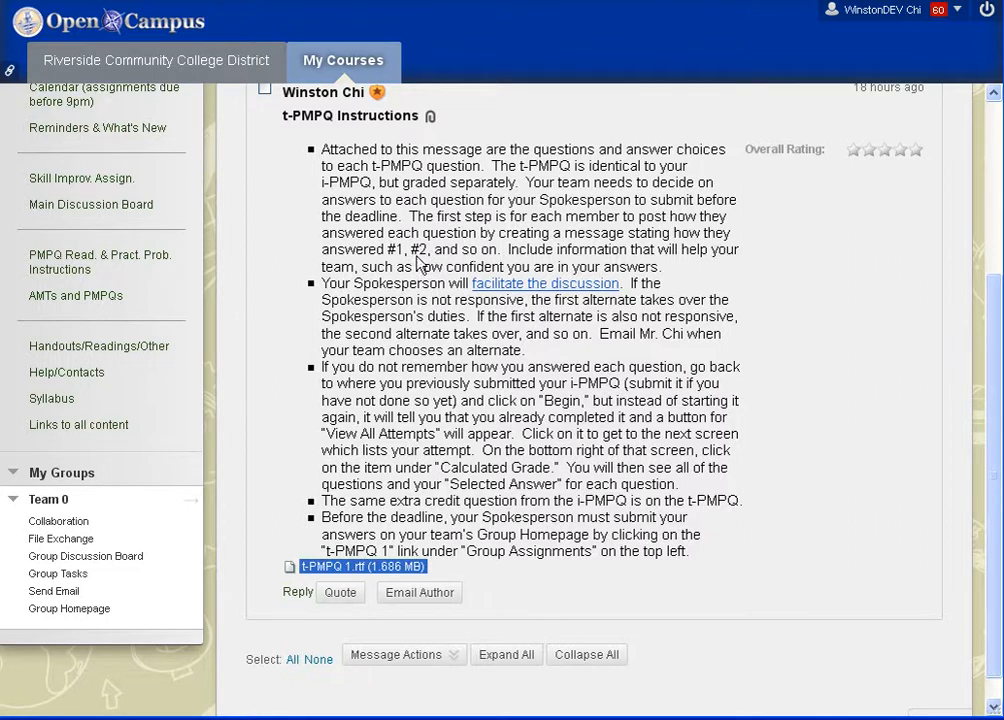
{"action": "mouse_move", "coordinate": [672, 296]}
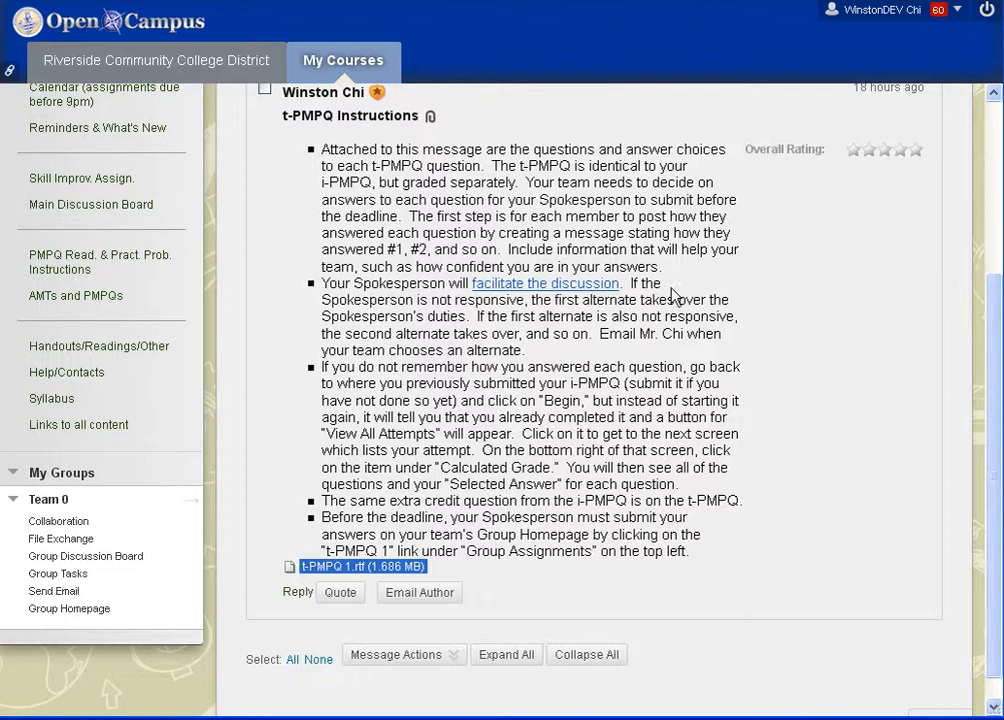
{"action": "mouse_move", "coordinate": [312, 348]}
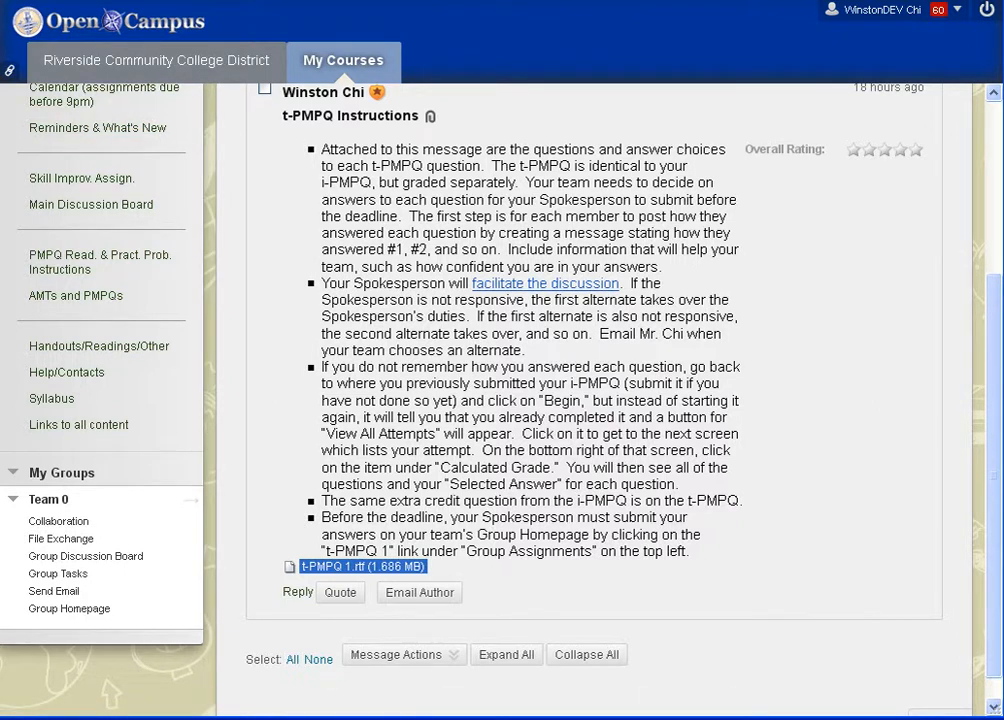
Download the attached t-PMPQ 1.rtf question file in Firefox.
{"action": "left_click", "coordinate": [358, 566]}
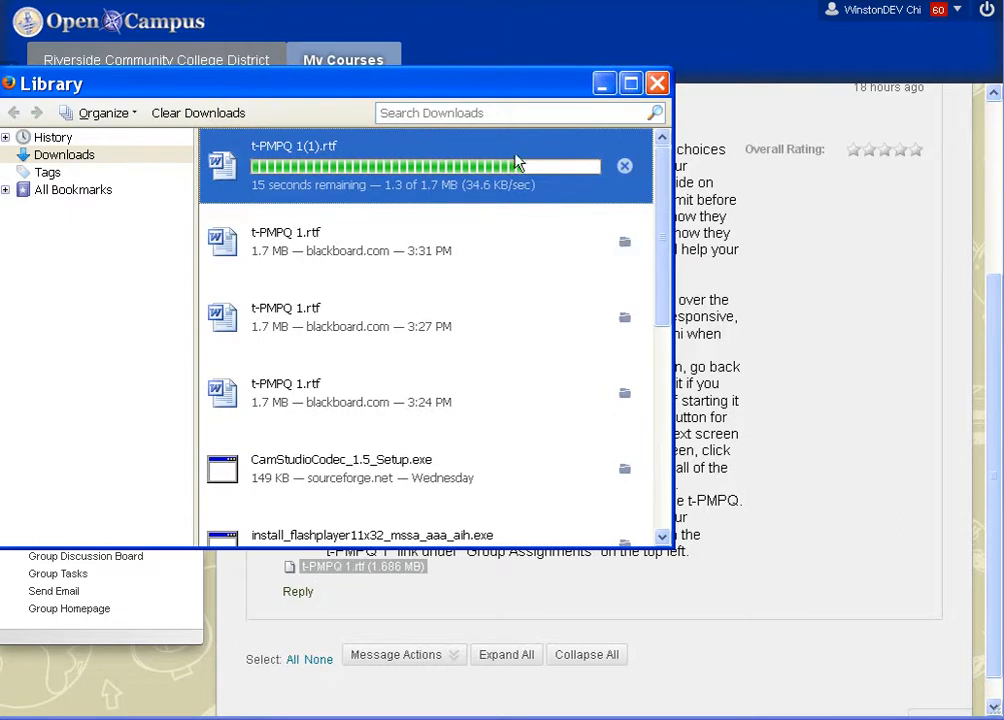
{"action": "mouse_move", "coordinate": [392, 198]}
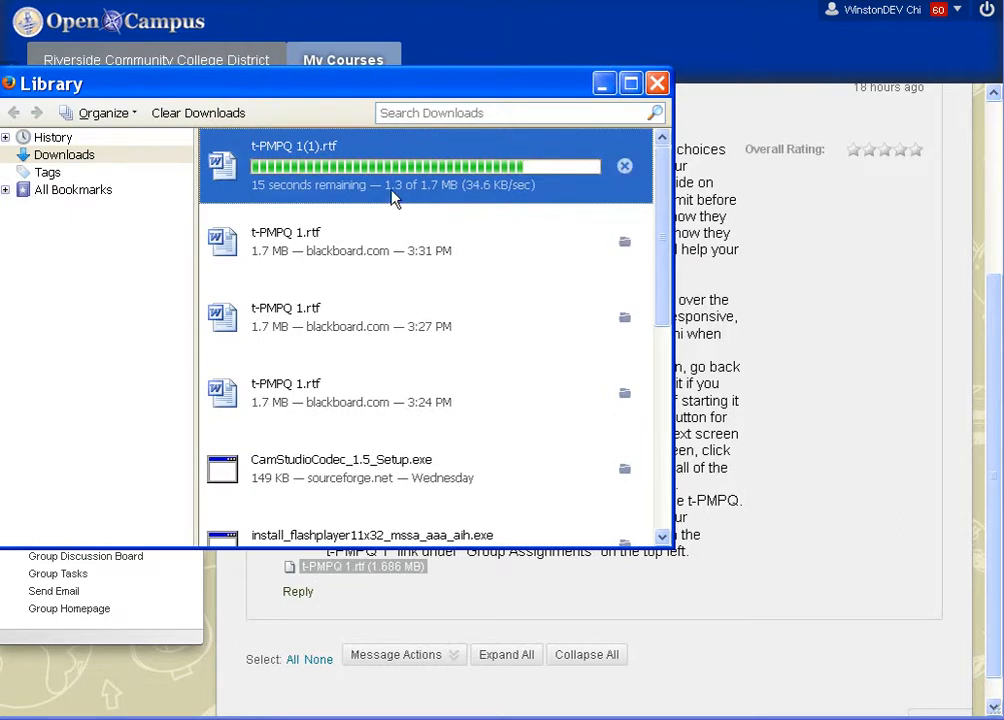
{"action": "mouse_move", "coordinate": [448, 198]}
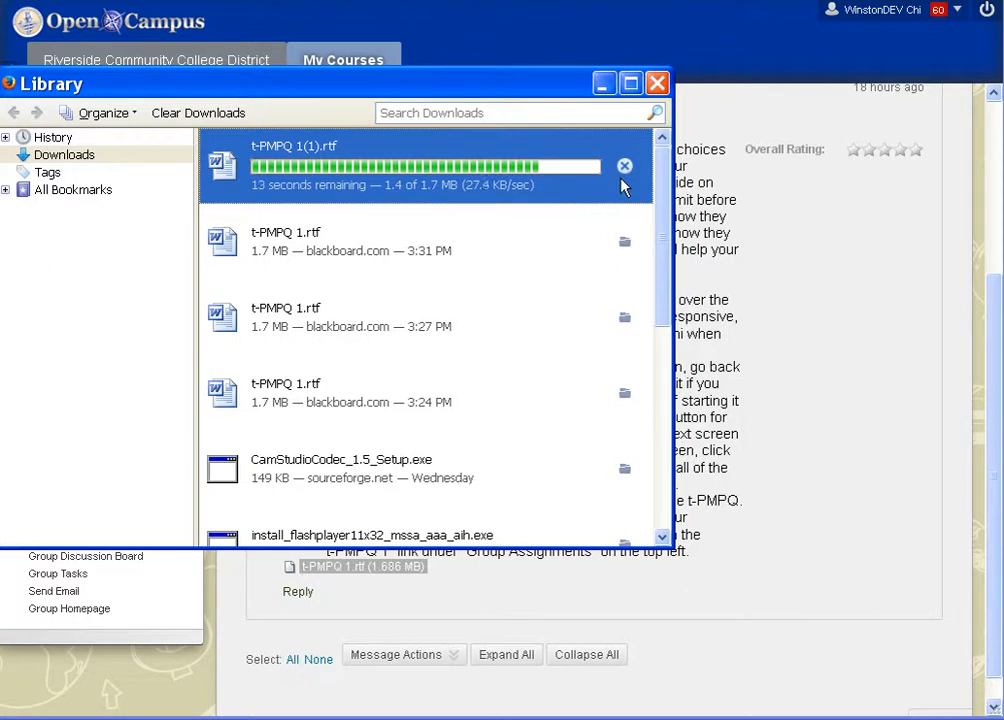
{"action": "mouse_move", "coordinate": [588, 198]}
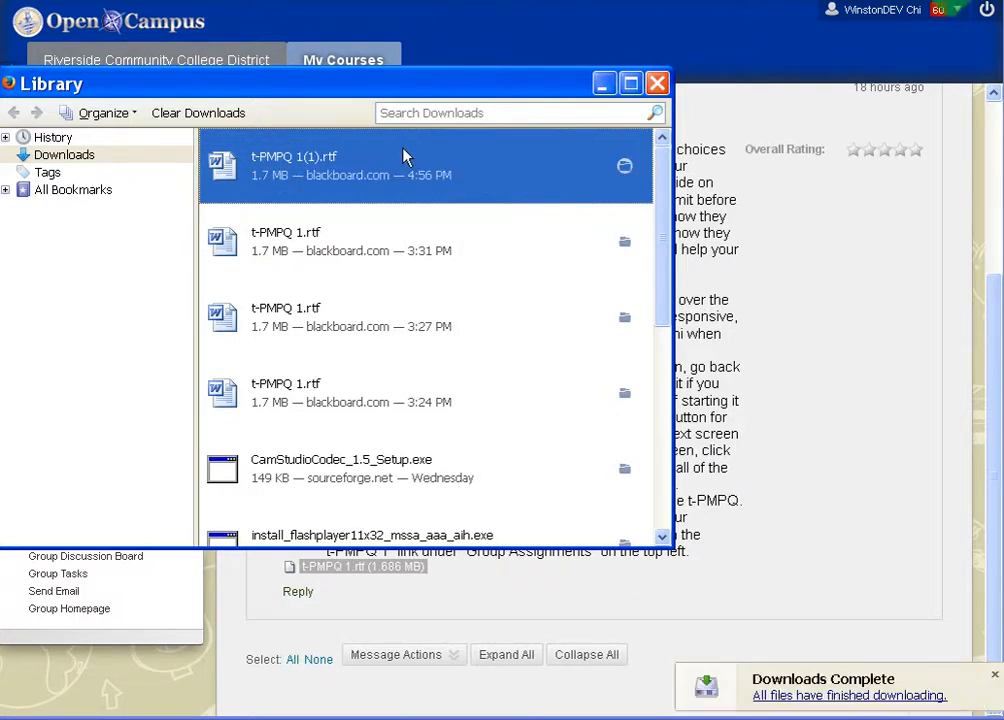
{"action": "mouse_move", "coordinate": [370, 176]}
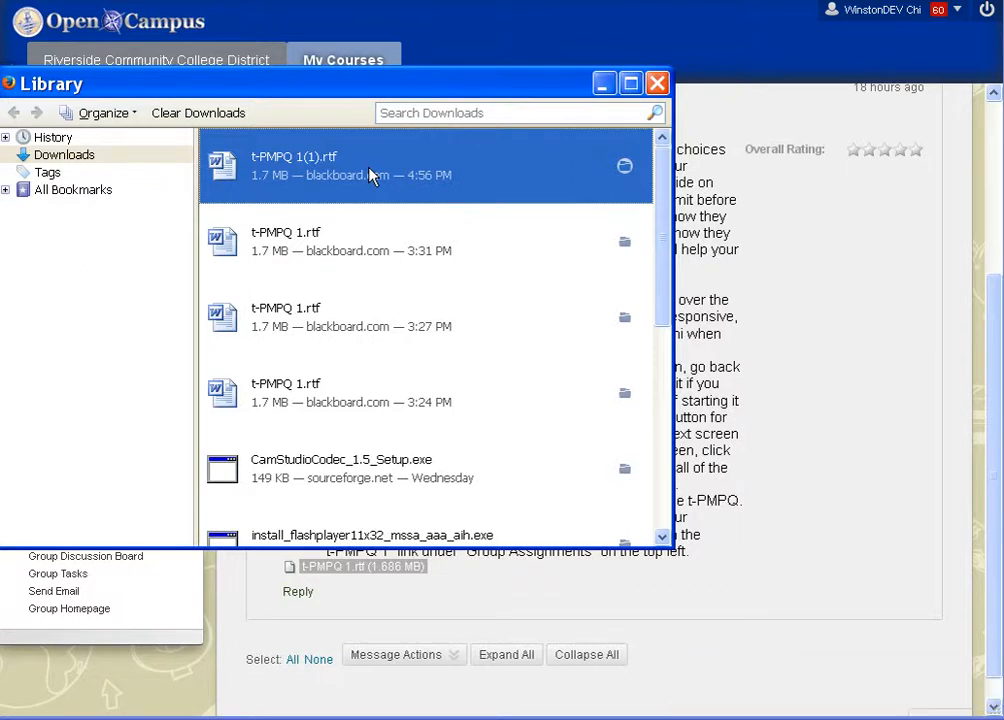
Review the downloaded t-PMPQ 1 questions in Word, selecting question 1 and its choices.
{"action": "double_click", "coordinate": [294, 164]}
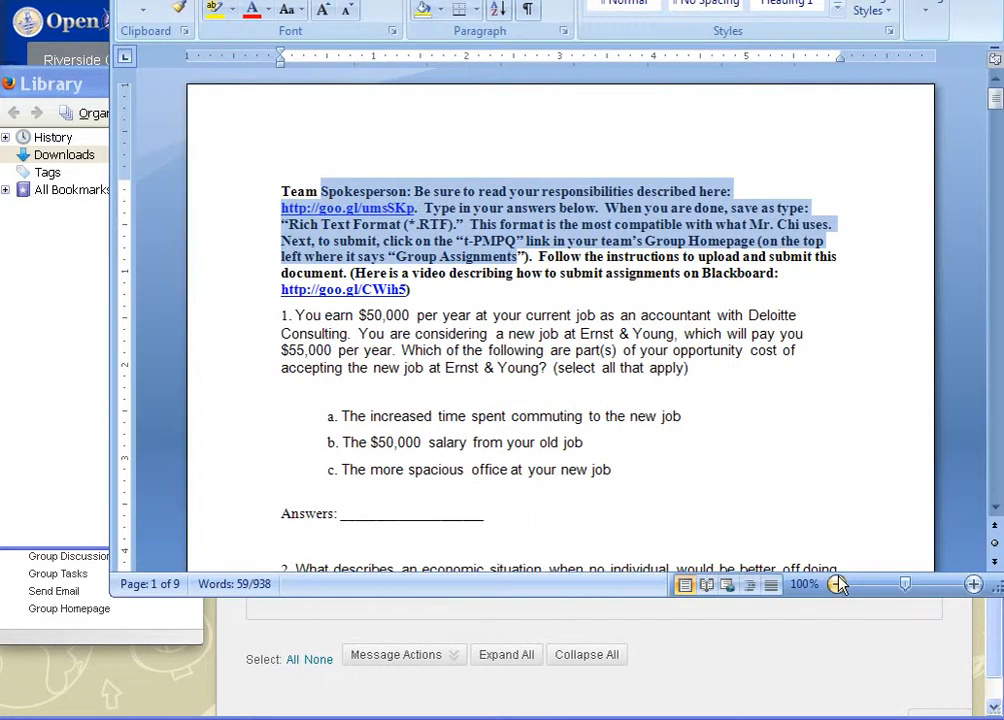
{"action": "scroll", "scroll_direction": "down", "scroll_amount": 3}
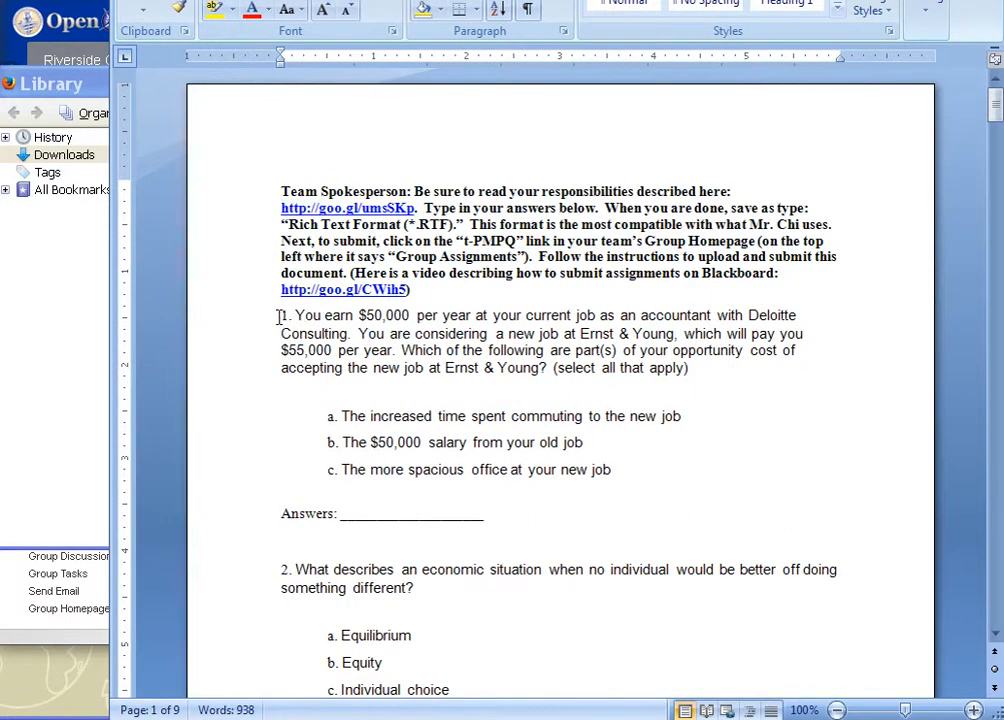
{"action": "left_click_drag", "start_coordinate": [280, 316], "coordinate": [688, 380]}
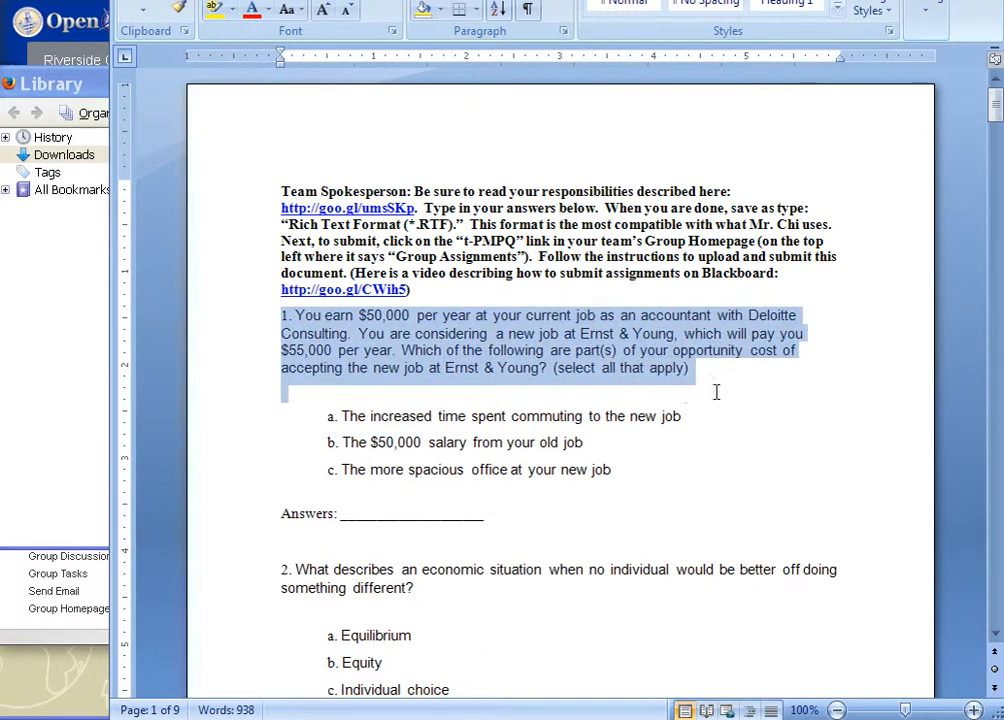
{"action": "left_click_drag", "start_coordinate": [716, 392], "coordinate": [494, 512]}
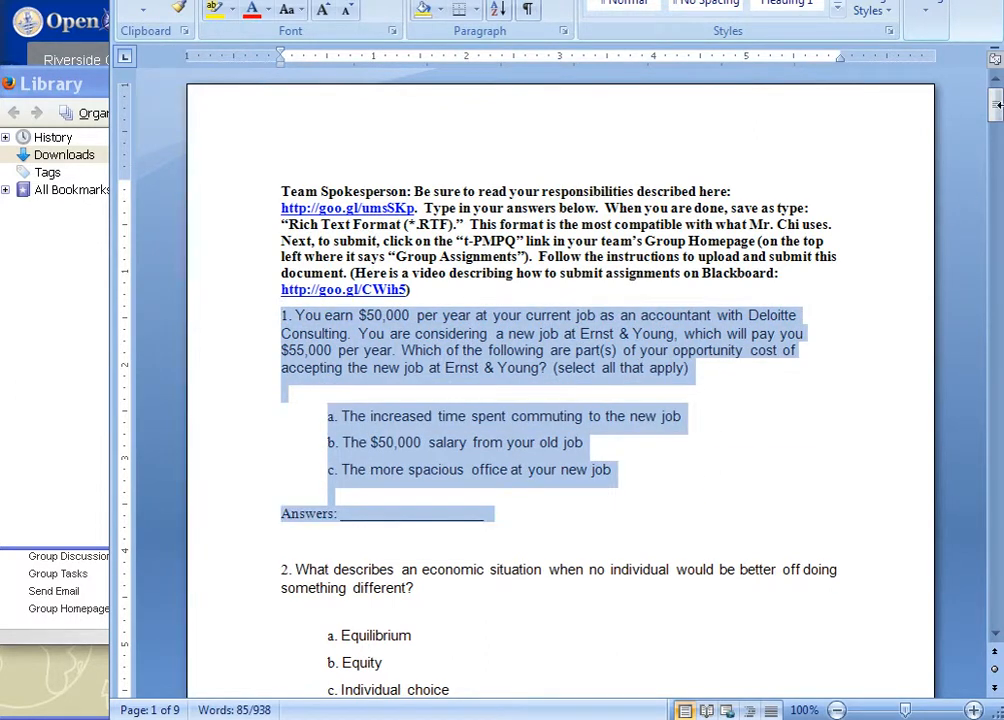
{"action": "scroll", "scroll_direction": "down", "scroll_amount": 3}
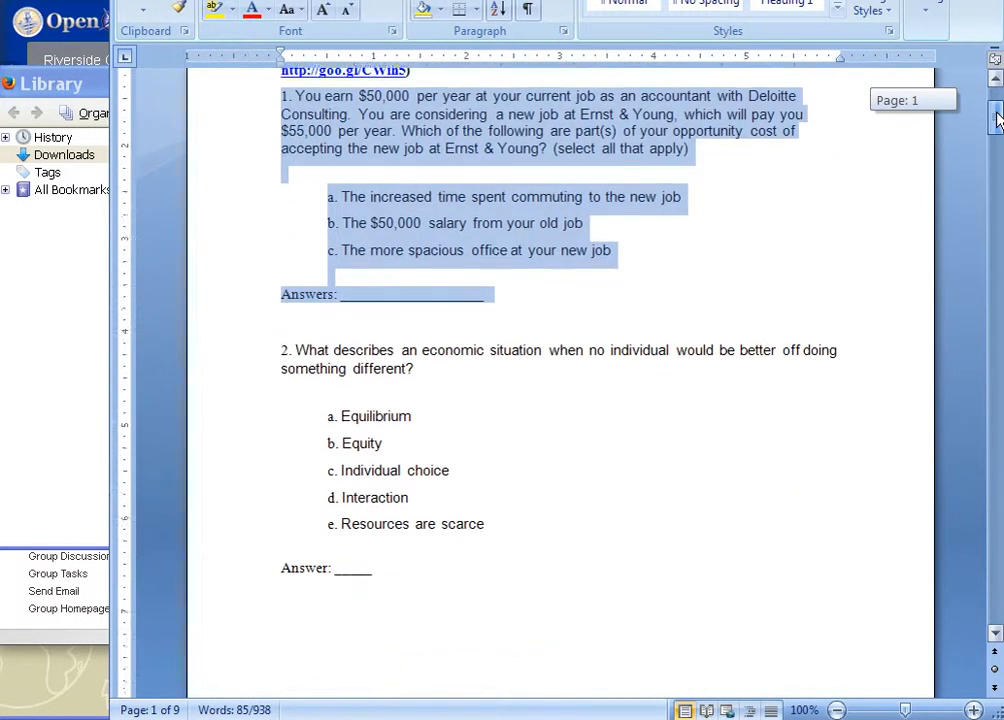
{"action": "scroll", "scroll_direction": "down", "scroll_amount": 3}
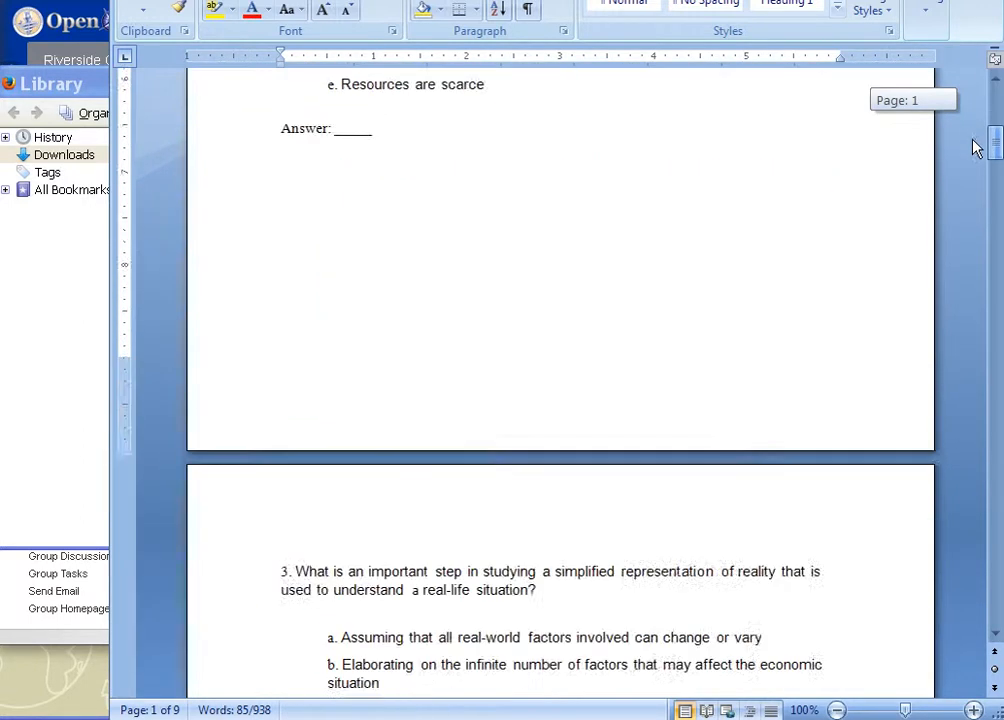
{"action": "scroll", "scroll_direction": "down", "scroll_amount": 3}
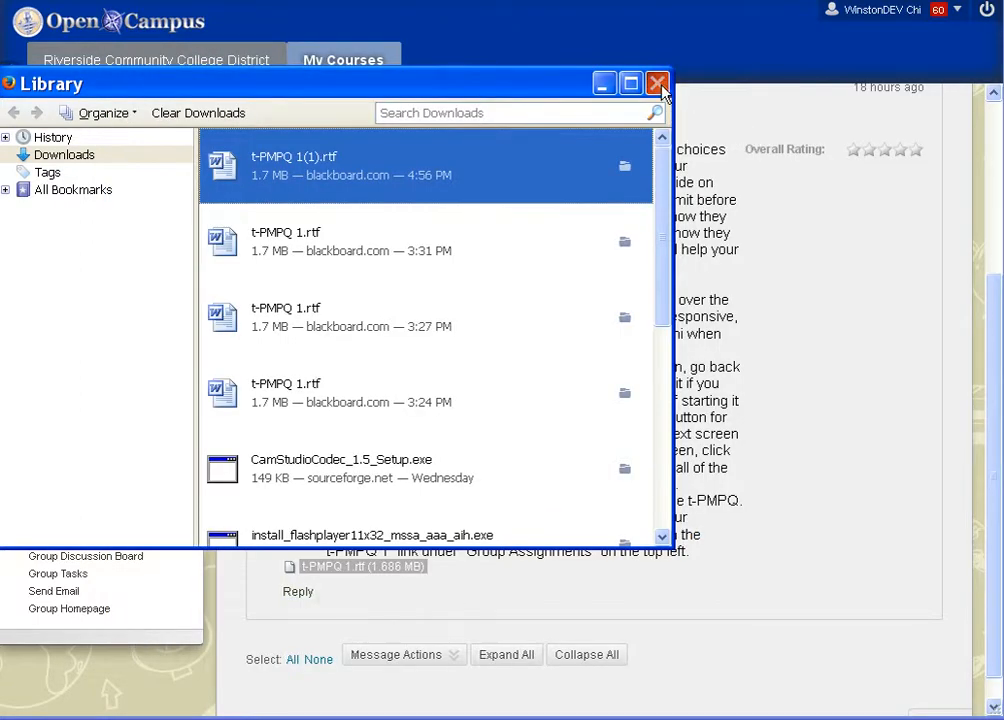
Close the downloads library and return to the Module 1 instructions' i-PMPQ 1 preparation section.
{"action": "left_click", "coordinate": [656, 84]}
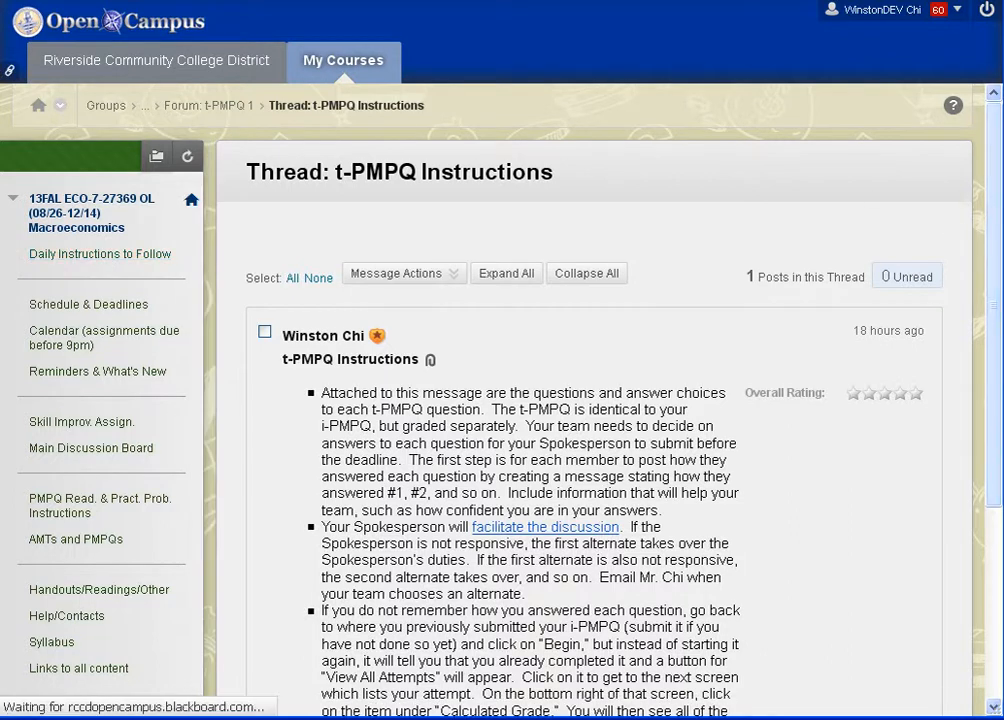
{"action": "mouse_move", "coordinate": [986, 224]}
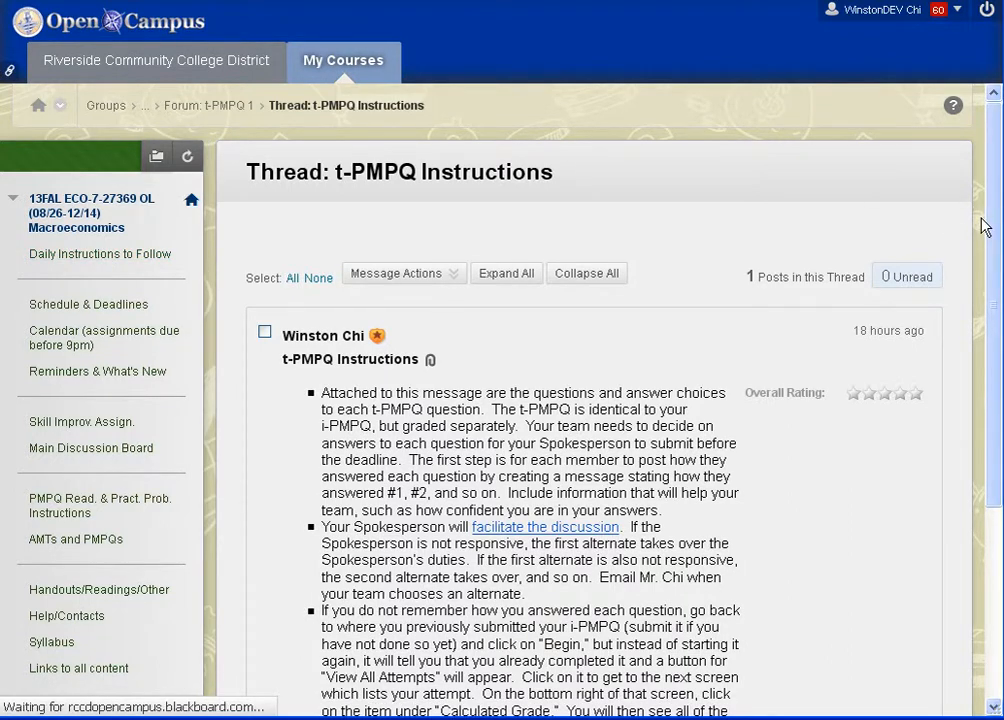
{"action": "left_click", "coordinate": [100, 252]}
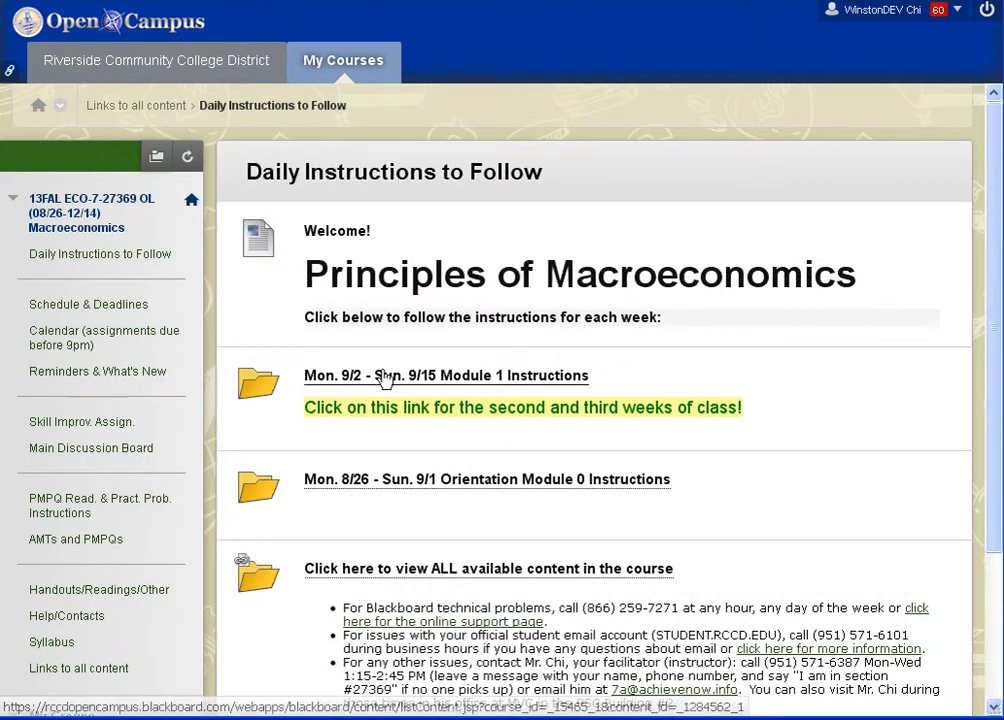
{"action": "left_click", "coordinate": [446, 376]}
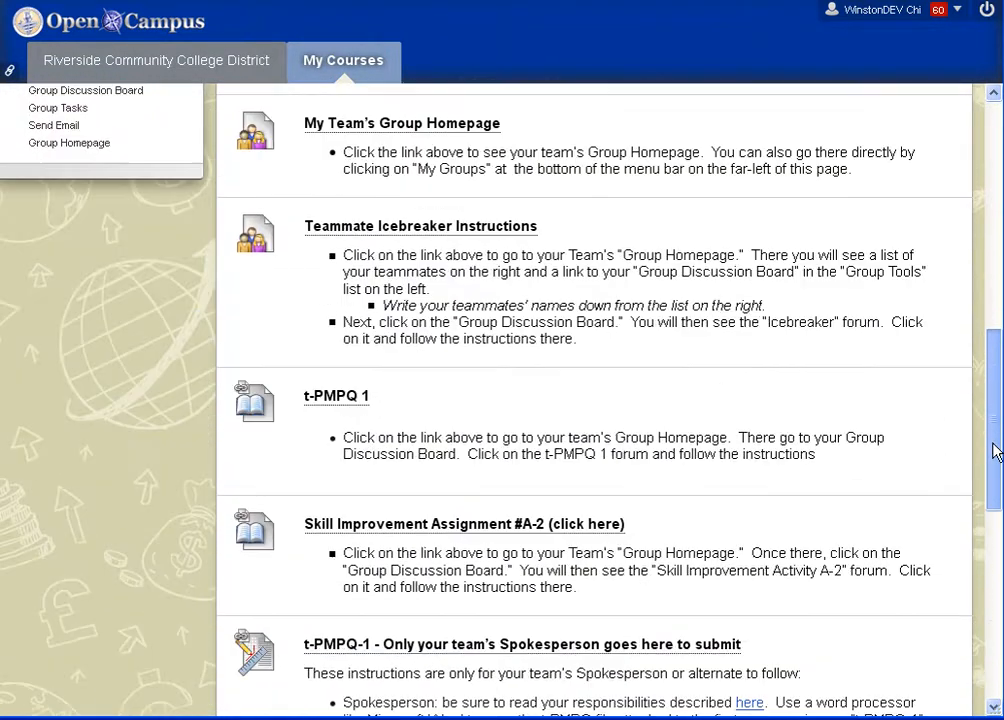
{"action": "scroll", "scroll_direction": "down", "scroll_amount": 3}
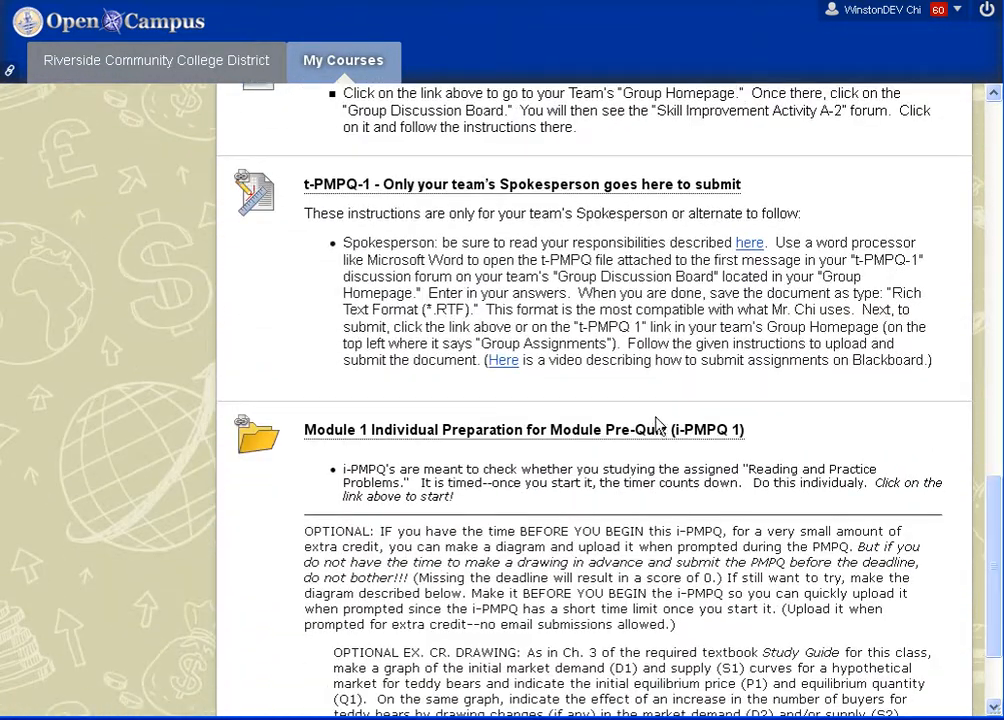
{"action": "mouse_move", "coordinate": [964, 348]}
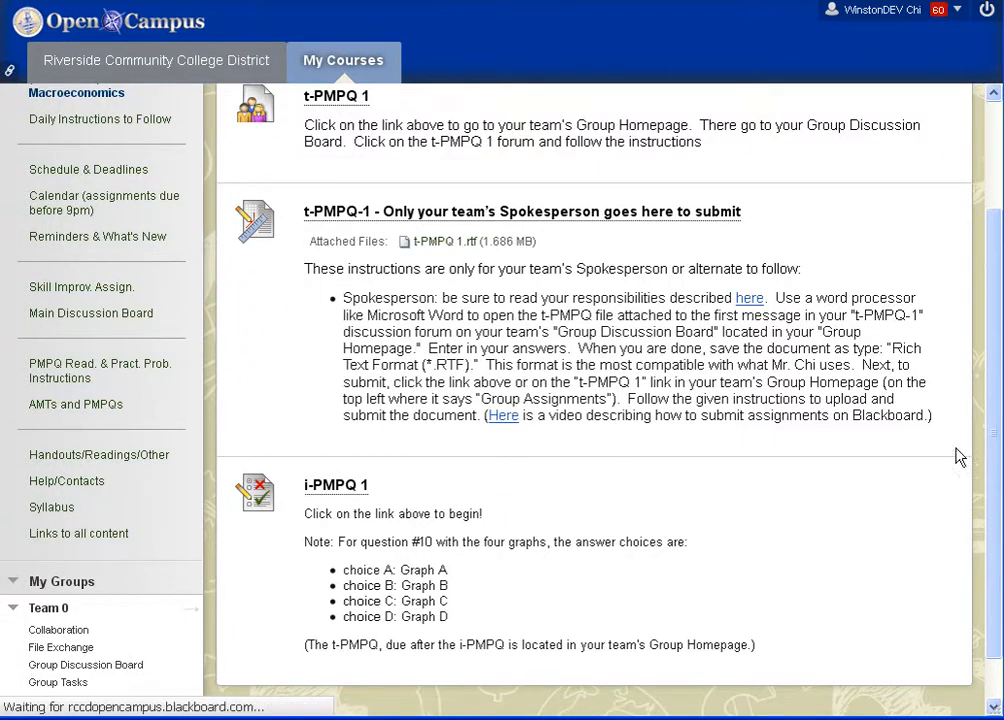
Reach the earlier i-PMPQ 1 attempt through Begin and View All Attempts.
{"action": "left_click", "coordinate": [336, 486]}
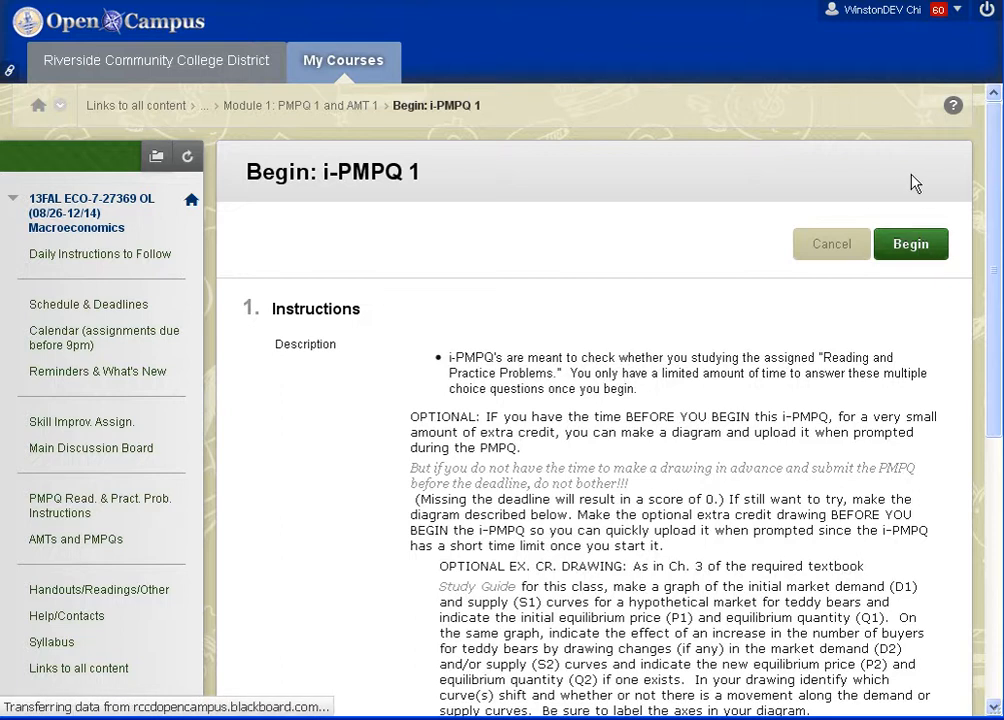
{"action": "left_click", "coordinate": [912, 244]}
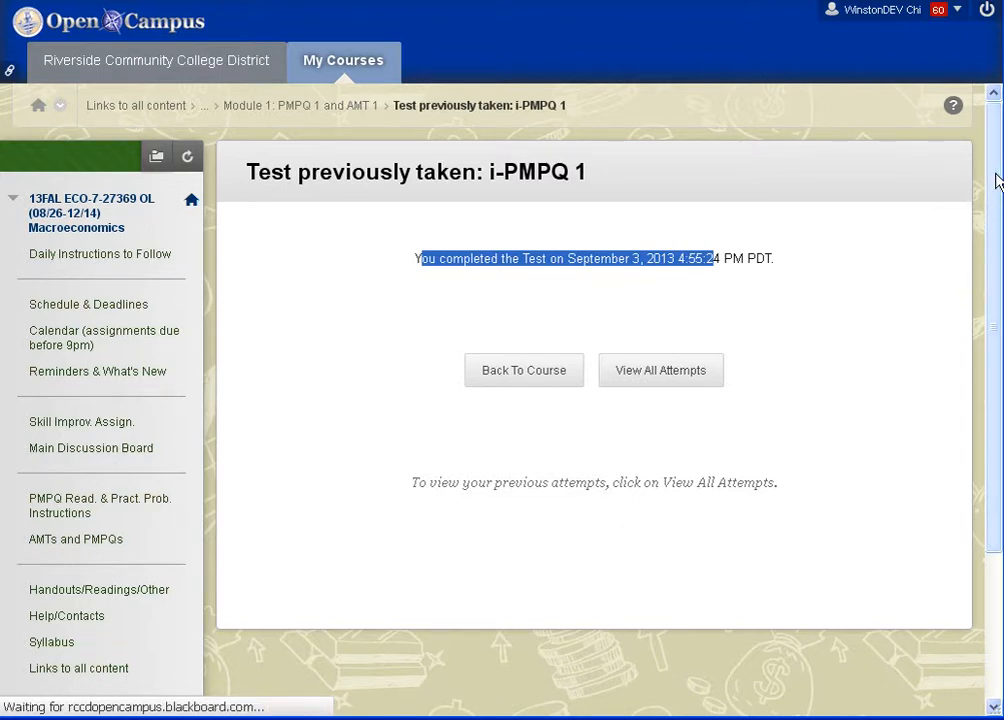
{"action": "left_click", "coordinate": [660, 370]}
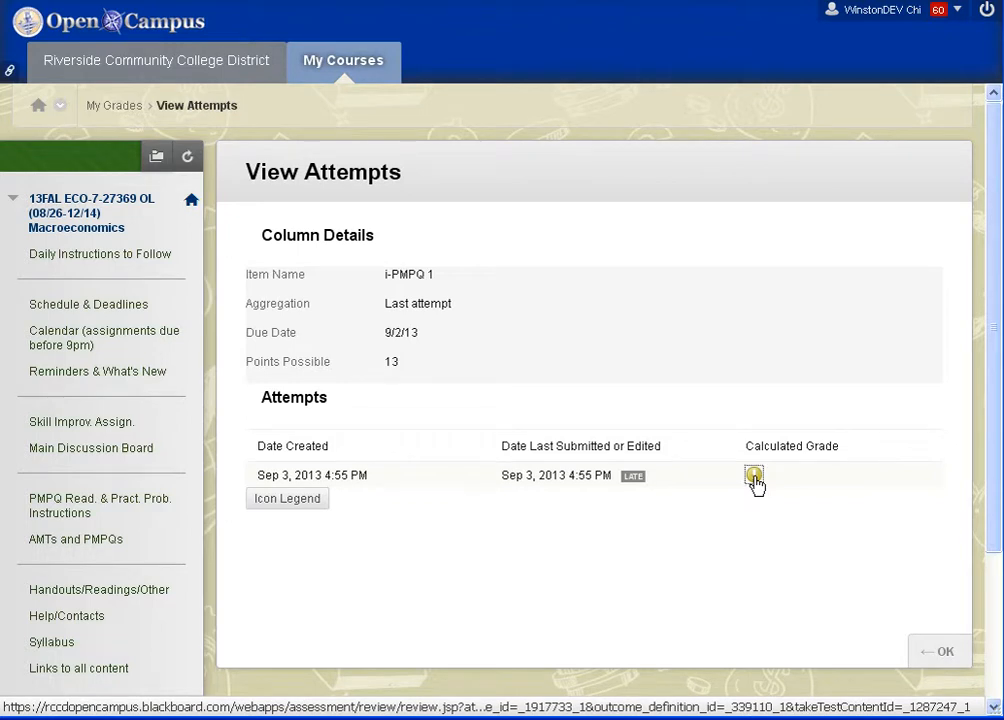
{"action": "left_click", "coordinate": [752, 472]}
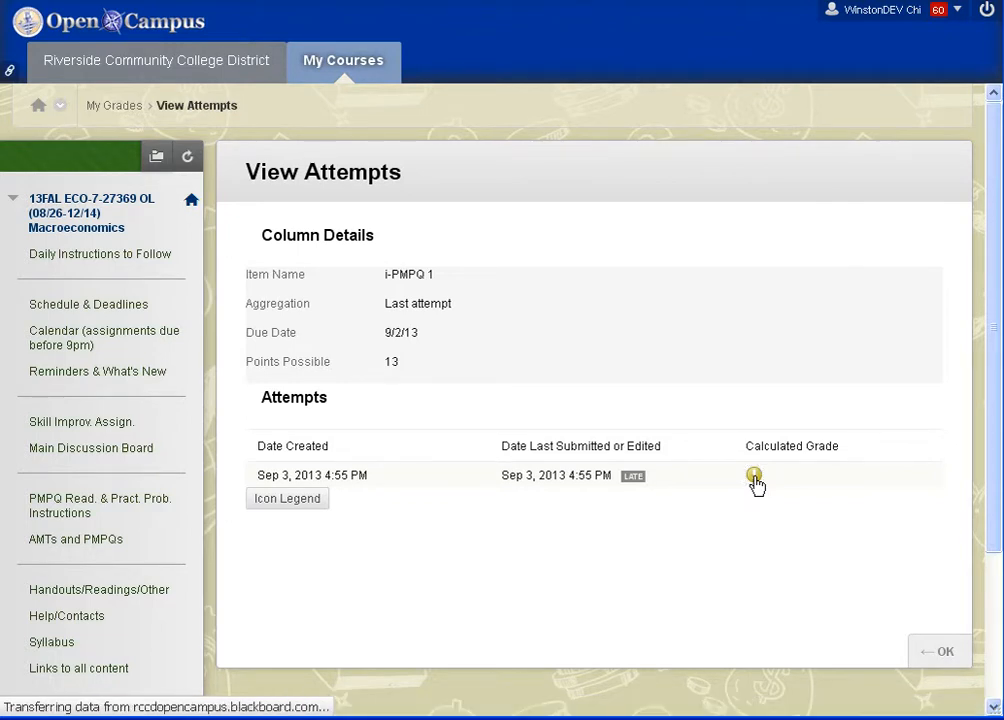
Review the i-PMPQ 1 submission, checking the answers chosen for questions 1–3.
{"action": "left_click", "coordinate": [750, 472]}
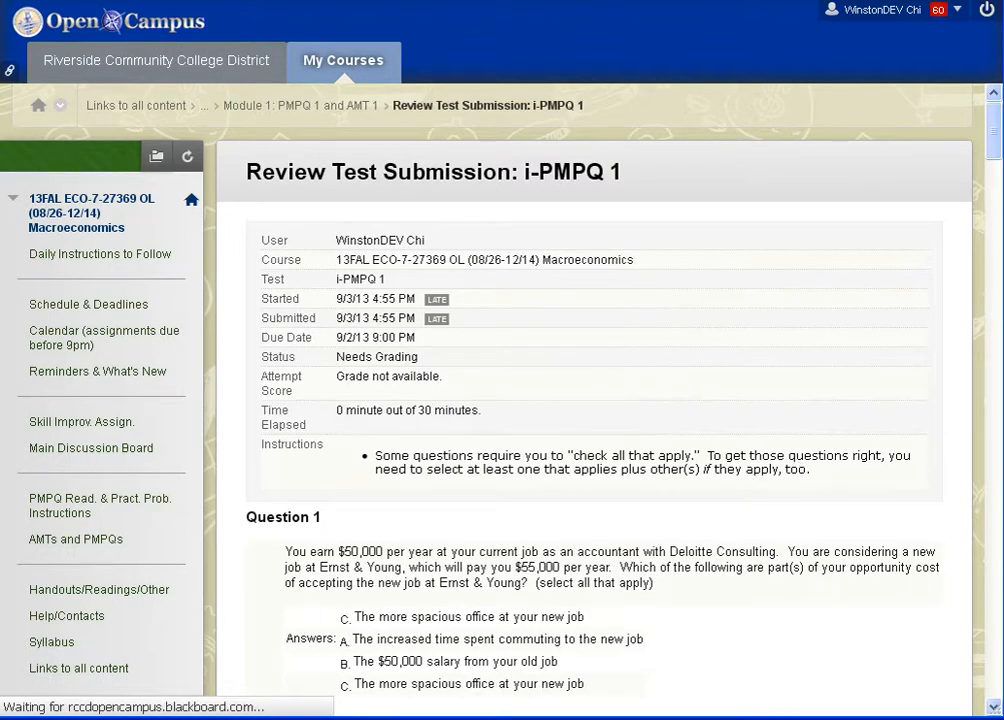
{"action": "scroll", "scroll_direction": "down", "scroll_amount": 3}
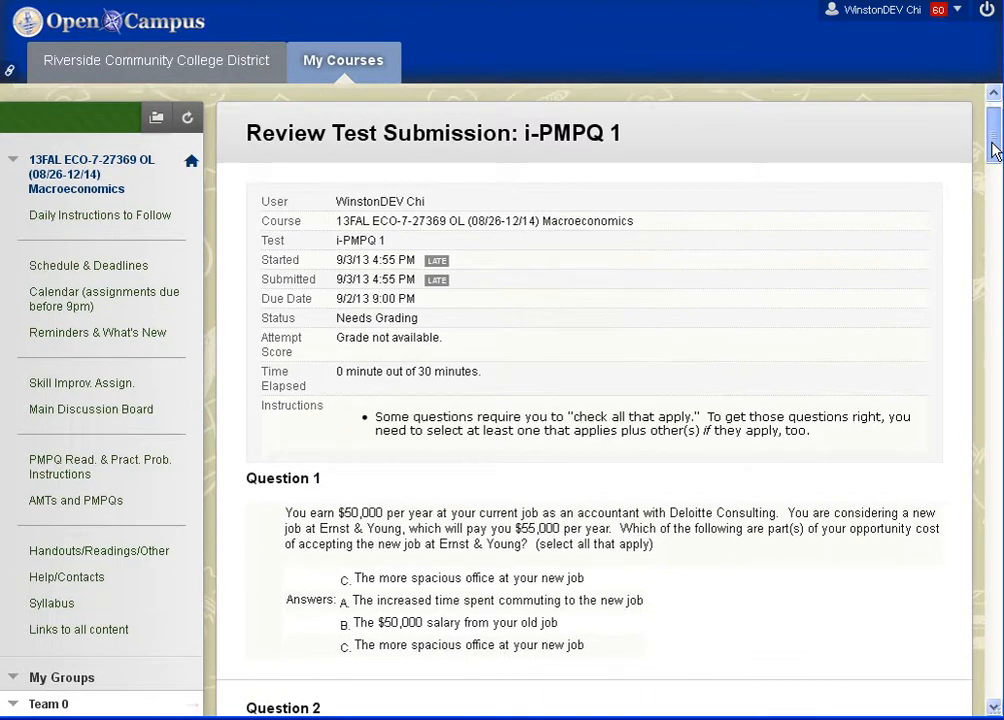
{"action": "scroll", "scroll_direction": "down", "scroll_amount": 3}
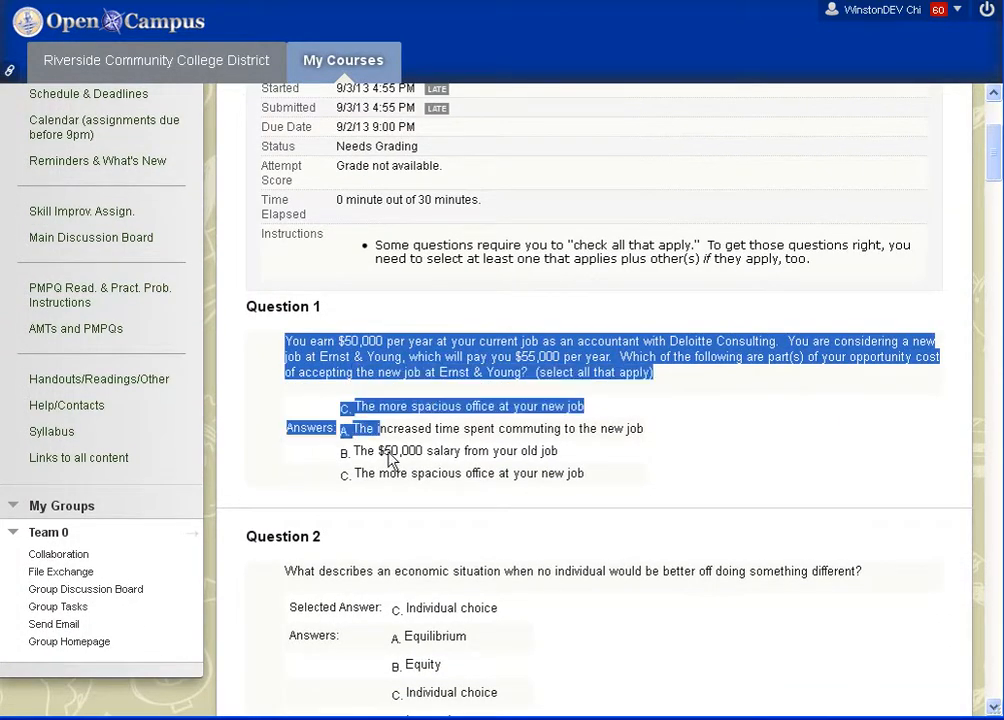
{"action": "left_click", "coordinate": [390, 458]}
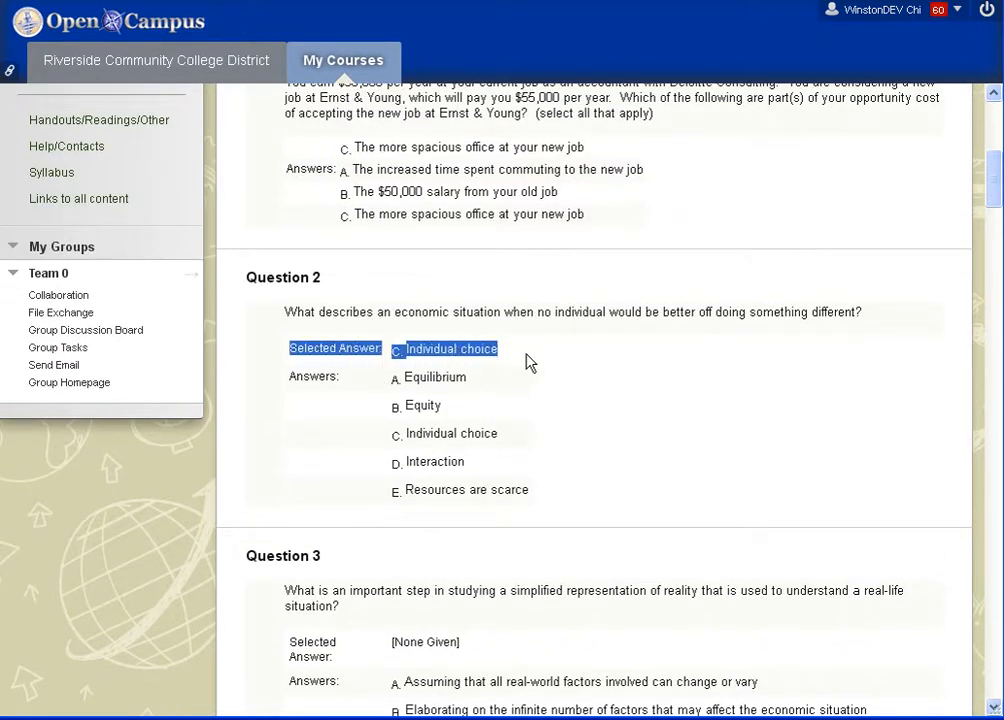
{"action": "mouse_move", "coordinate": [408, 388]}
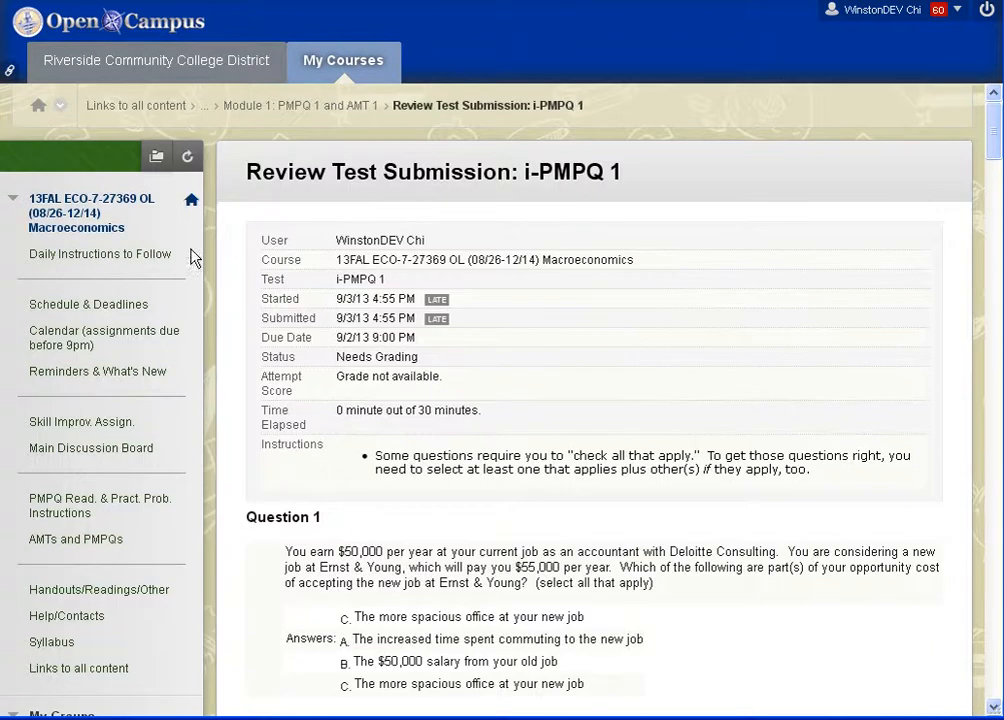
Return via Daily Instructions and Module 1 to the Groups page listing Team 0.
{"action": "left_click", "coordinate": [100, 252]}
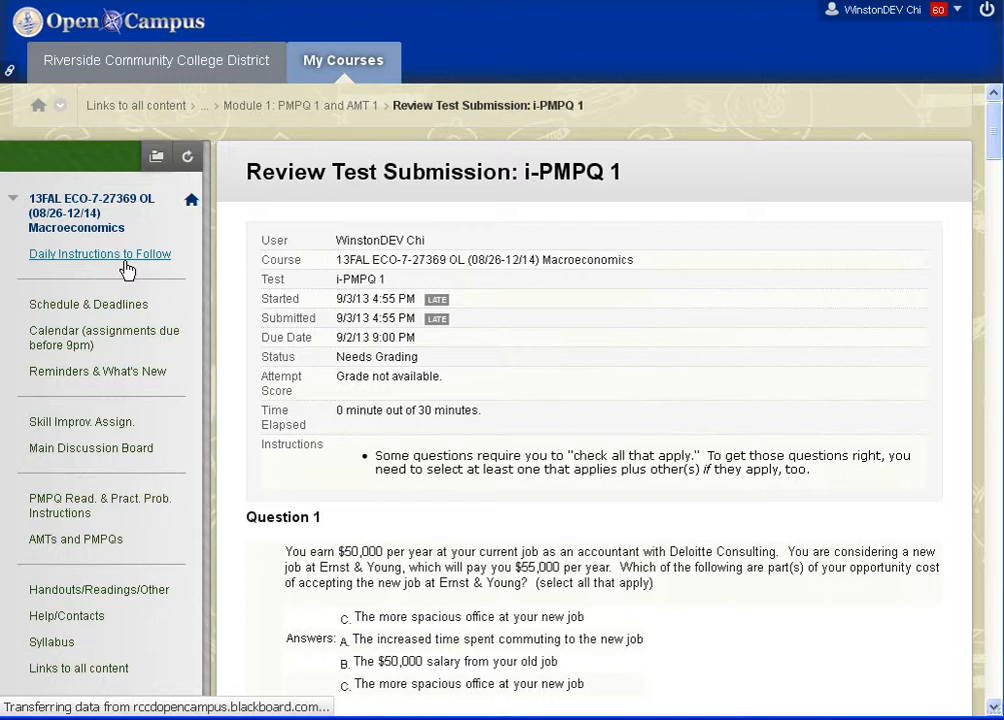
{"action": "left_click", "coordinate": [100, 254]}
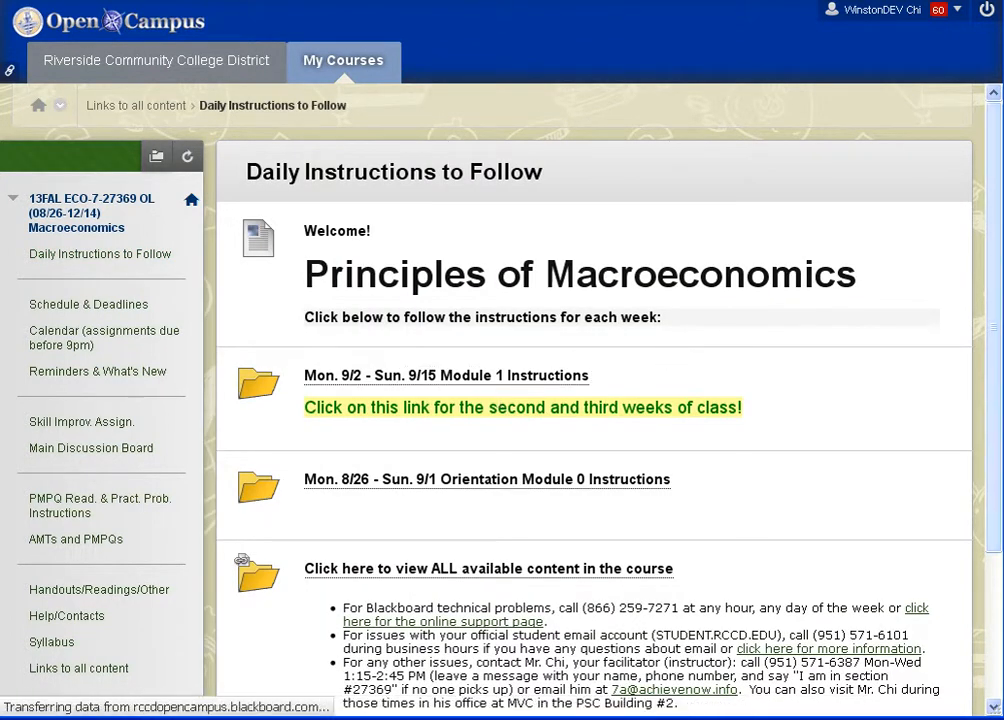
{"action": "mouse_move", "coordinate": [994, 216]}
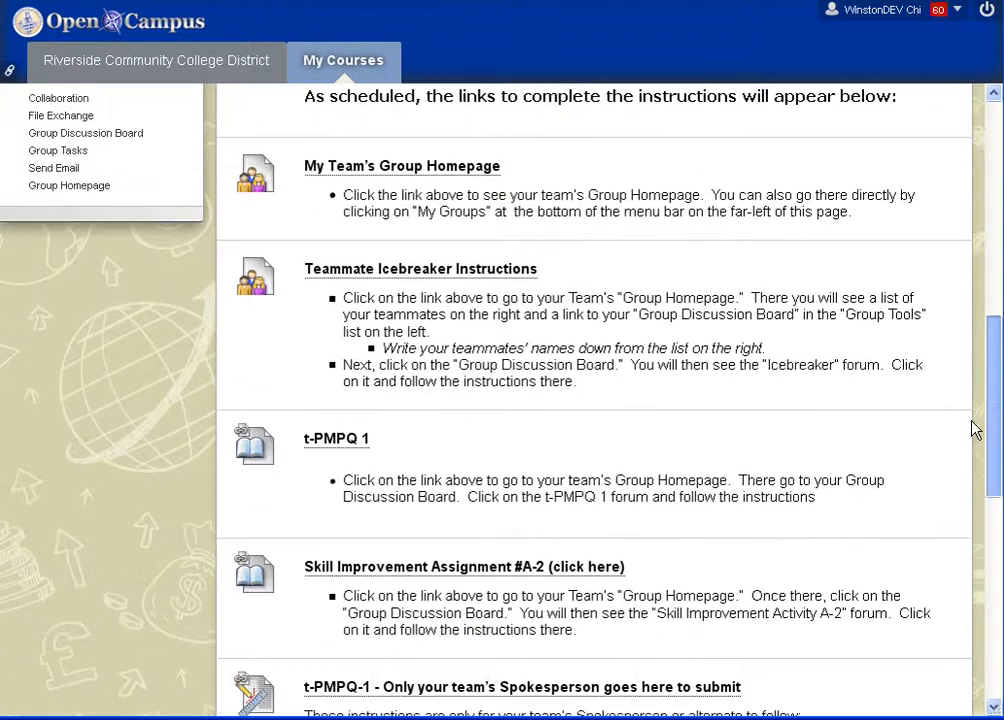
{"action": "scroll", "scroll_direction": "down", "scroll_amount": 3}
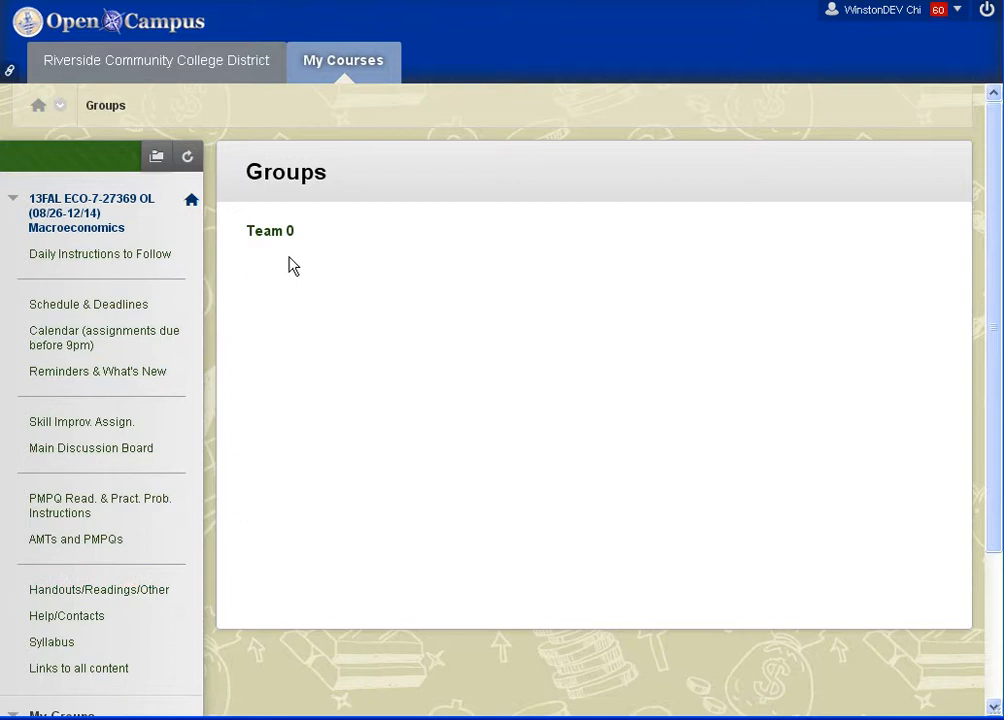
Navigate Team 0's discussion board to the t-PMPQ Instructions thread and start a reply.
{"action": "left_click", "coordinate": [270, 230]}
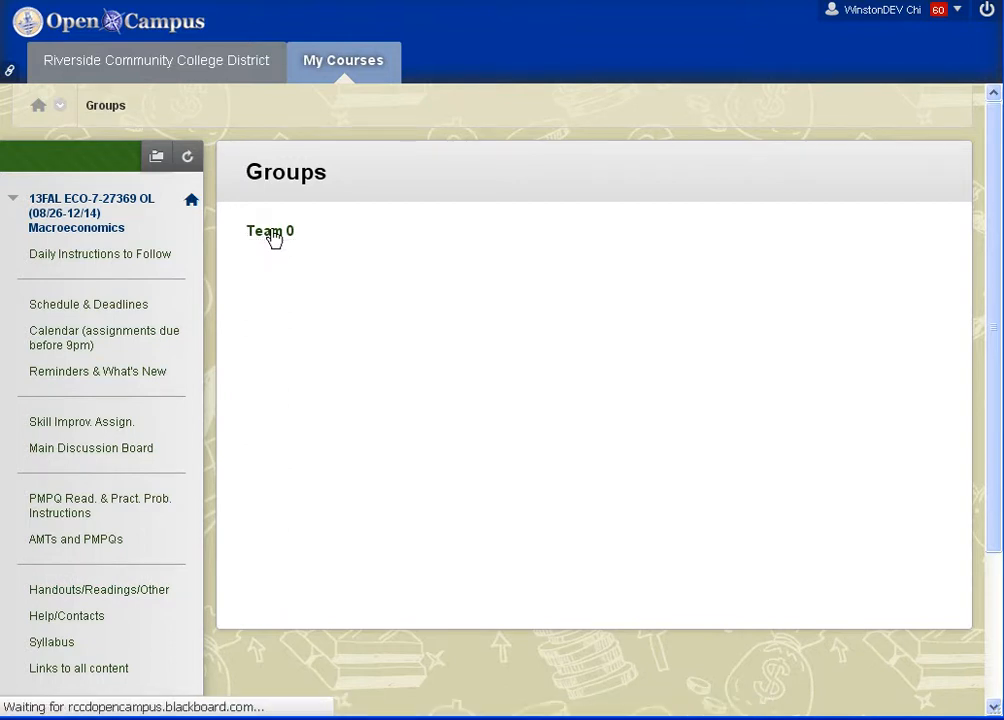
{"action": "left_click", "coordinate": [268, 232]}
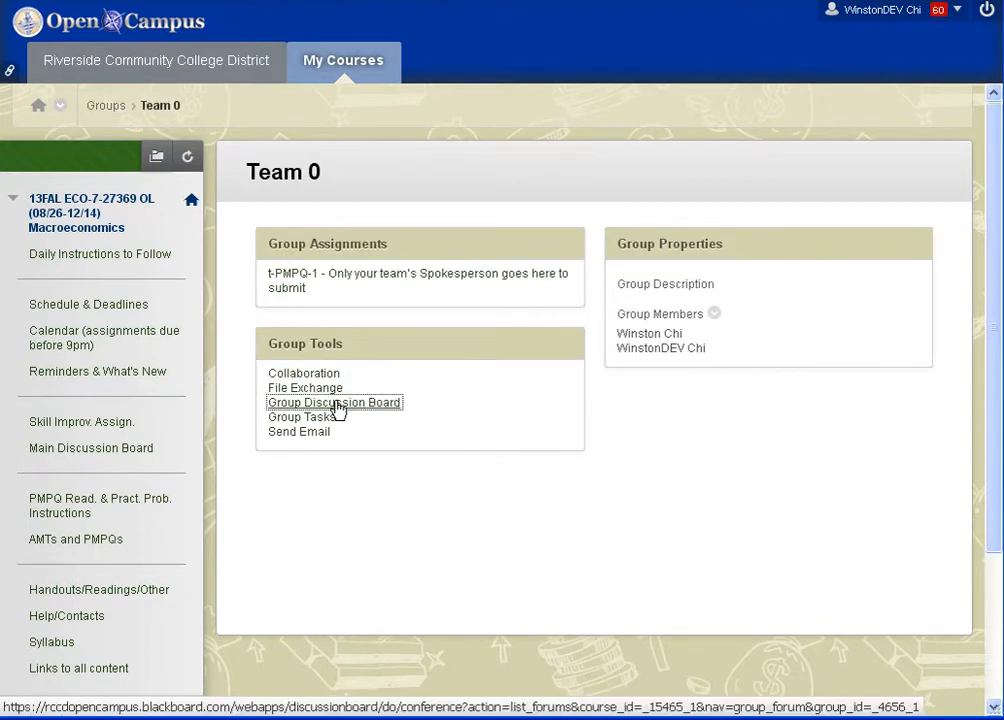
{"action": "left_click", "coordinate": [334, 402]}
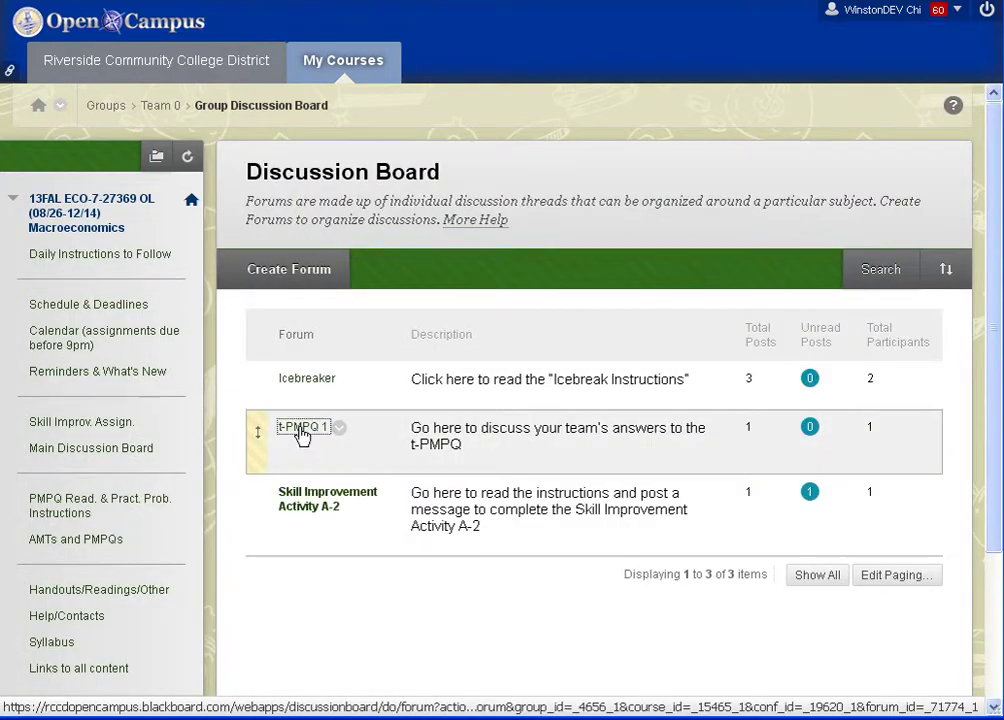
{"action": "left_click", "coordinate": [300, 428]}
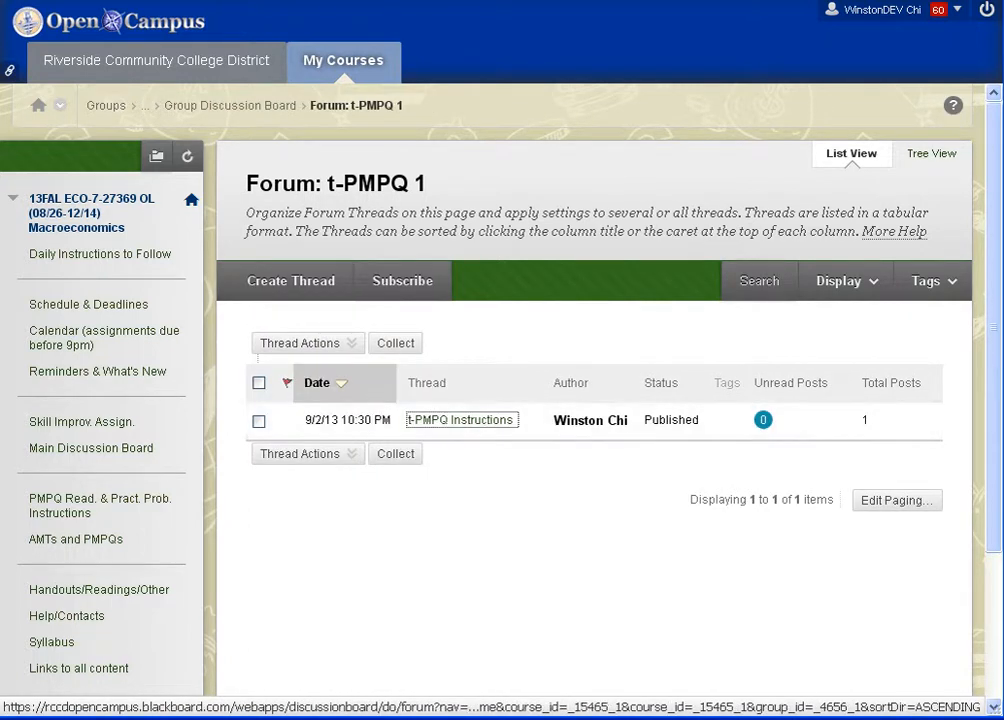
{"action": "left_click", "coordinate": [460, 420]}
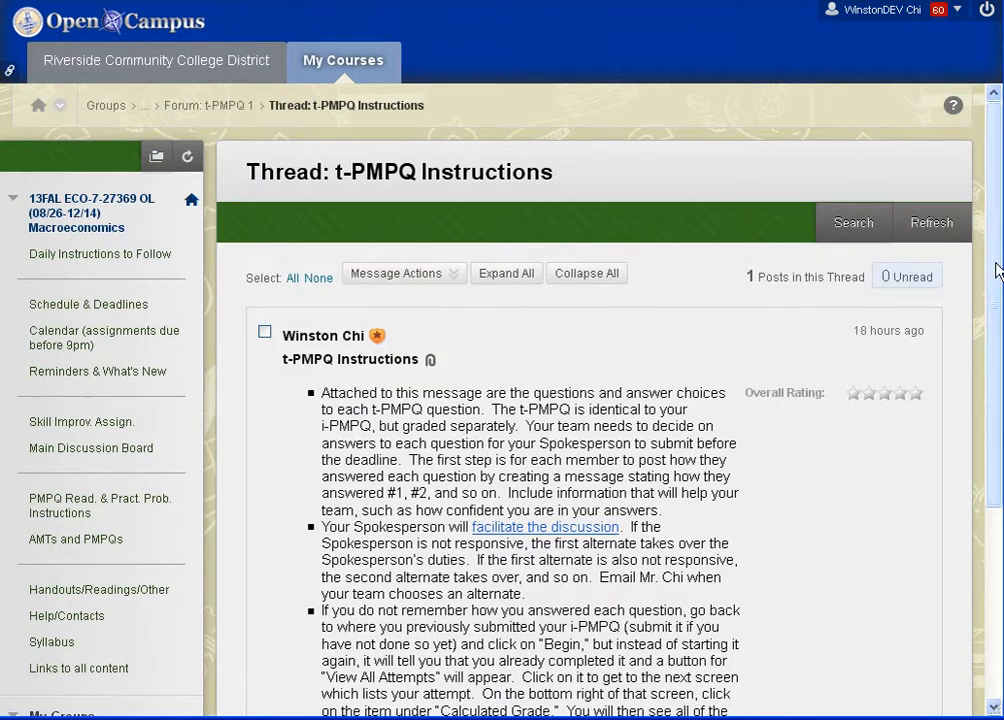
{"action": "left_click", "coordinate": [296, 564]}
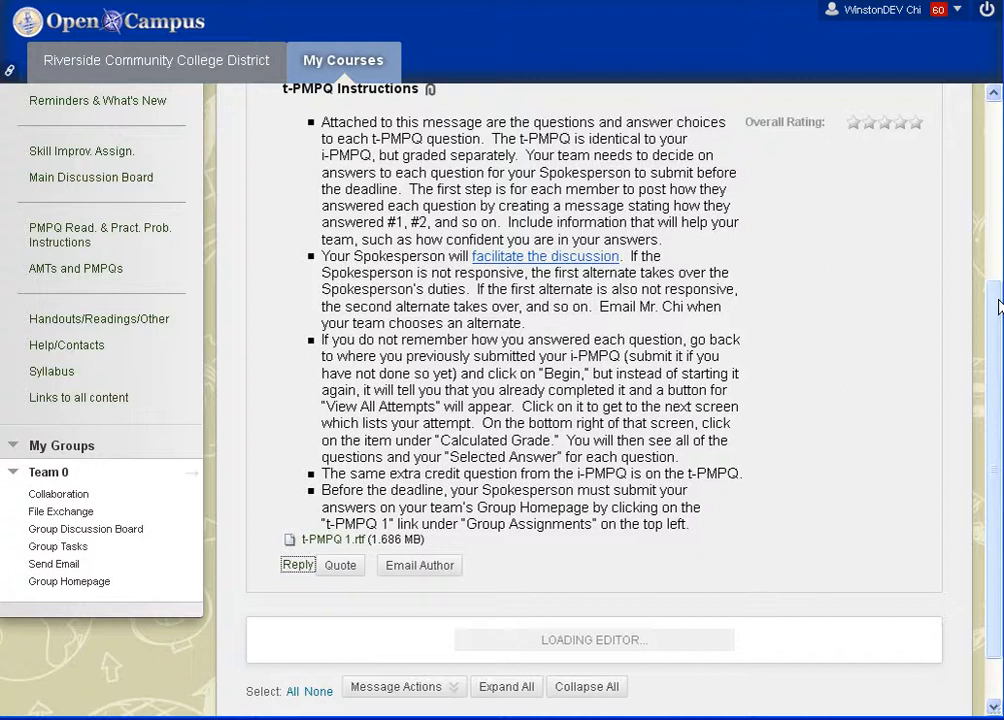
Write the reply opening and answer 1 as C, pretty sure, referencing page xx in the textbook.
{"action": "left_click", "coordinate": [296, 564]}
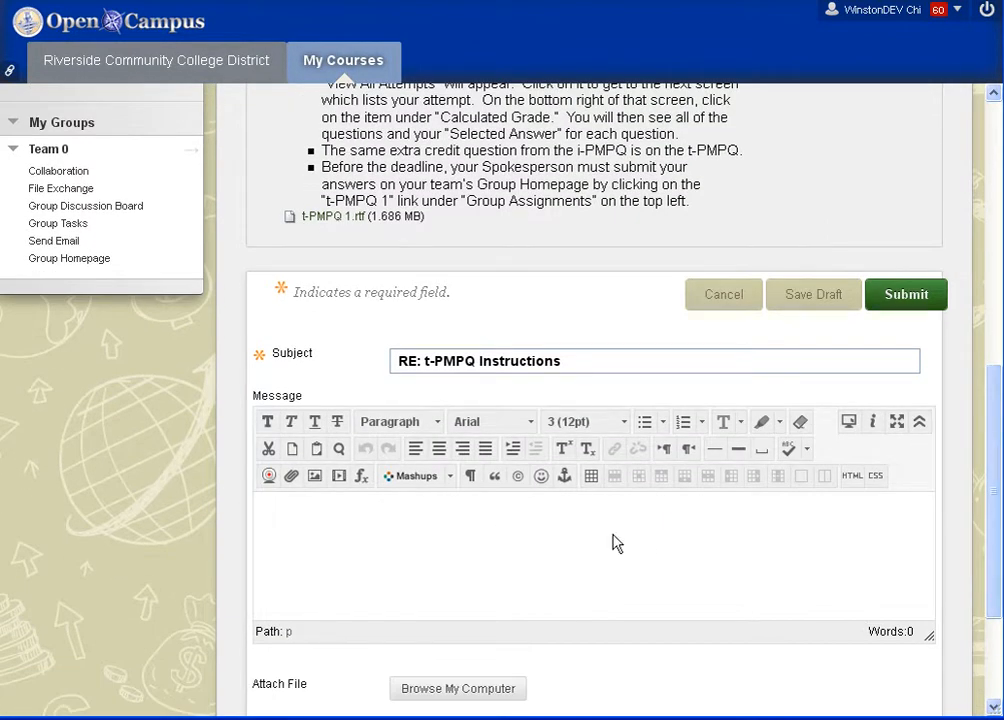
{"action": "type", "text": "H"}
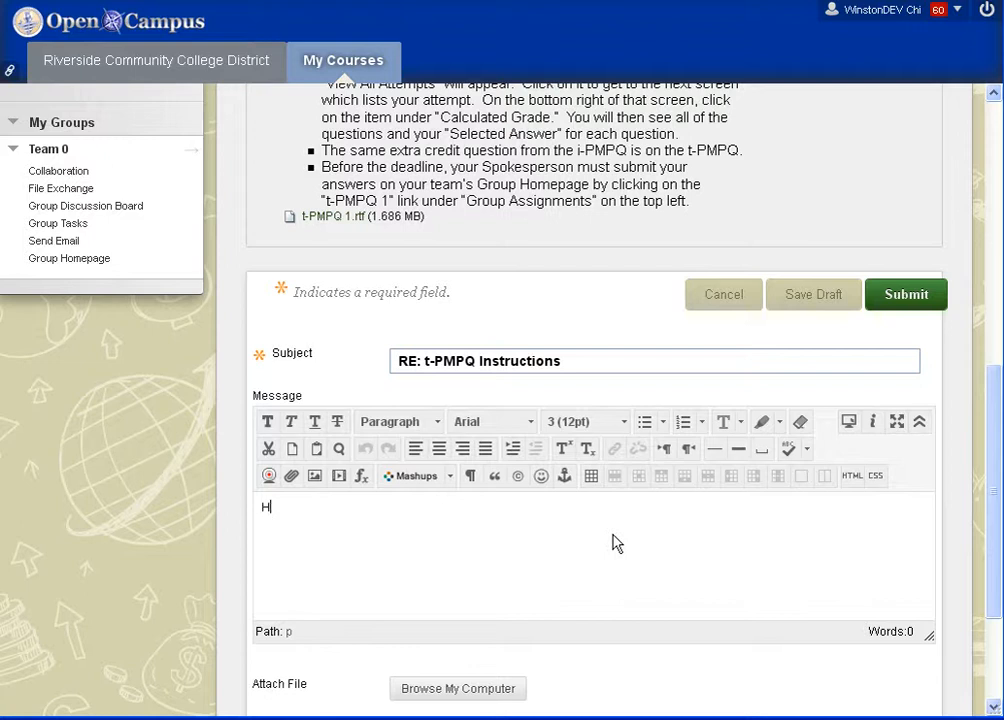
{"action": "type", "text": "ere are my answers to the quiz"}
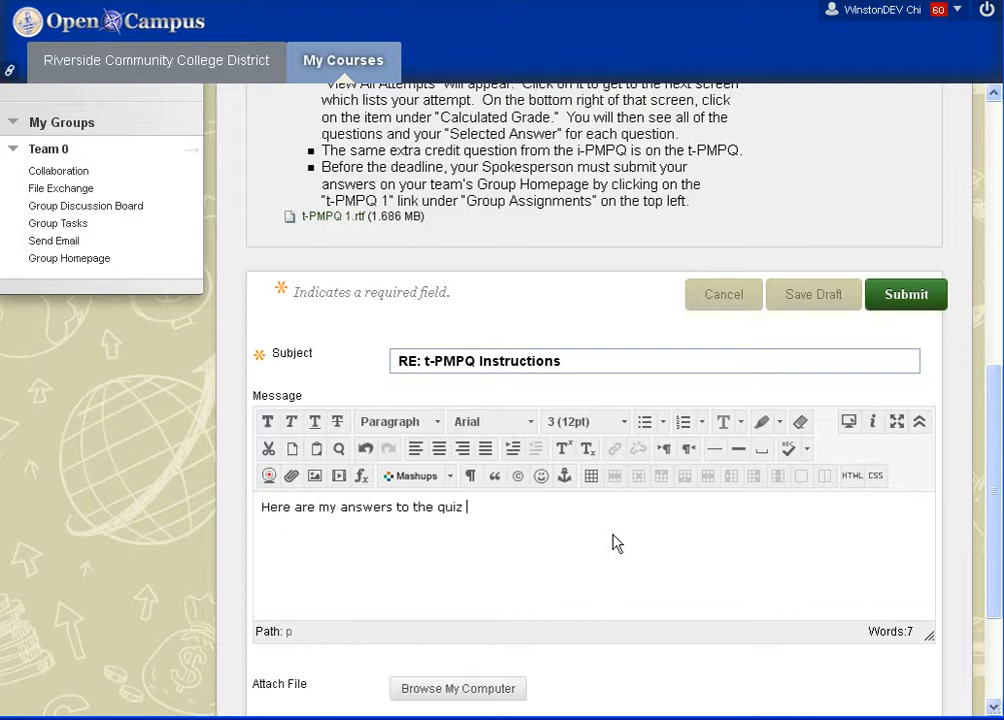
{"action": "type", "text": "questions:"}
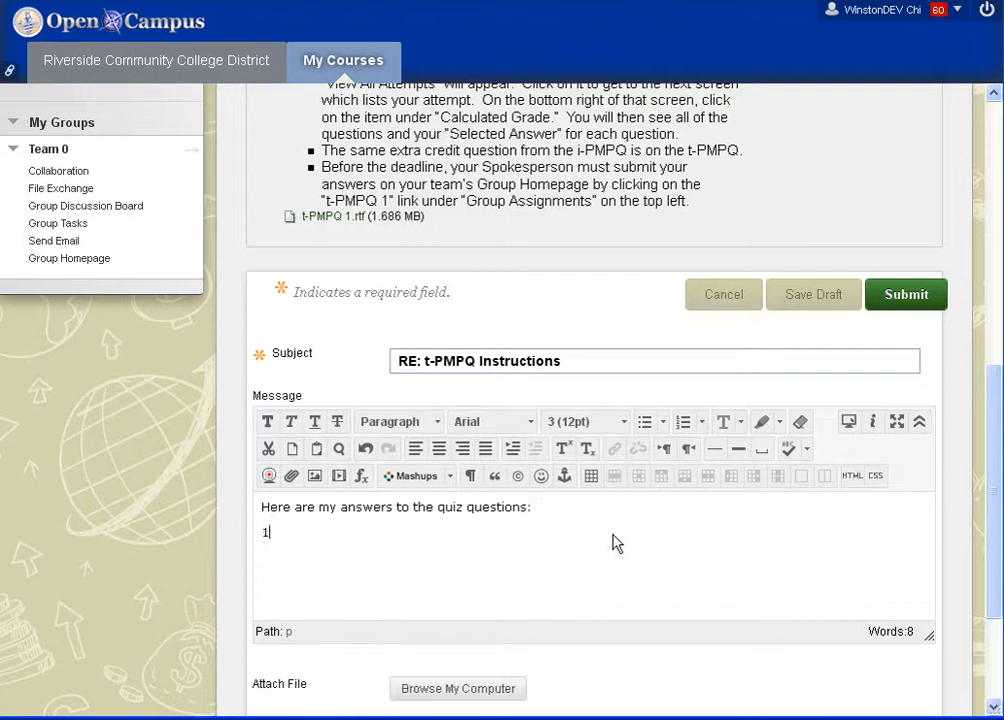
{"action": "type", "text": ". C"}
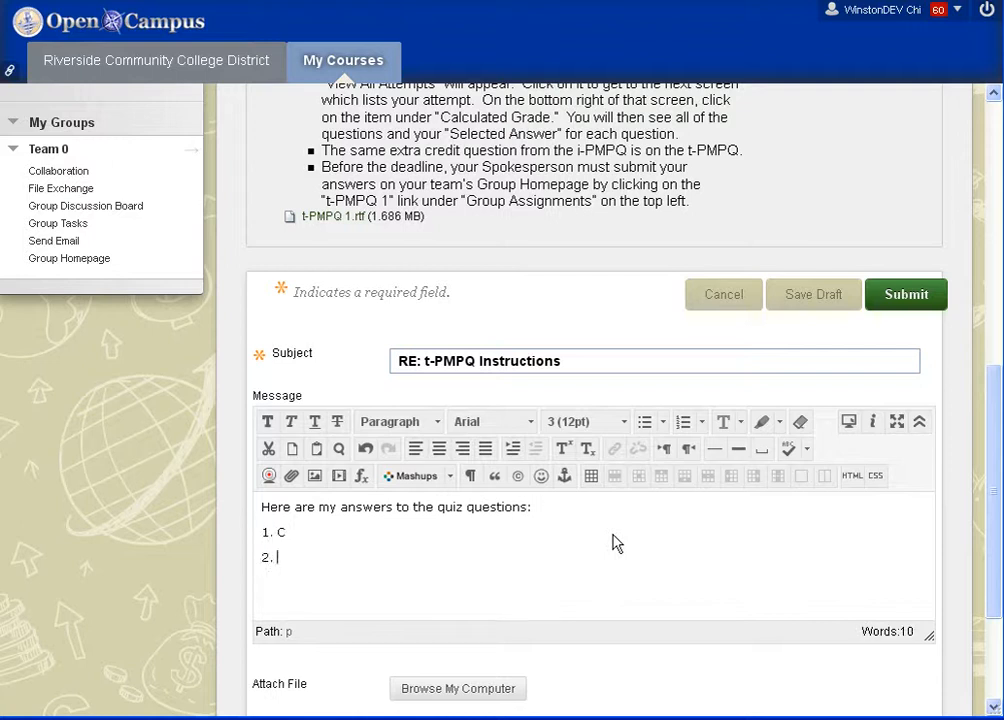
{"action": "type", "text": "C"}
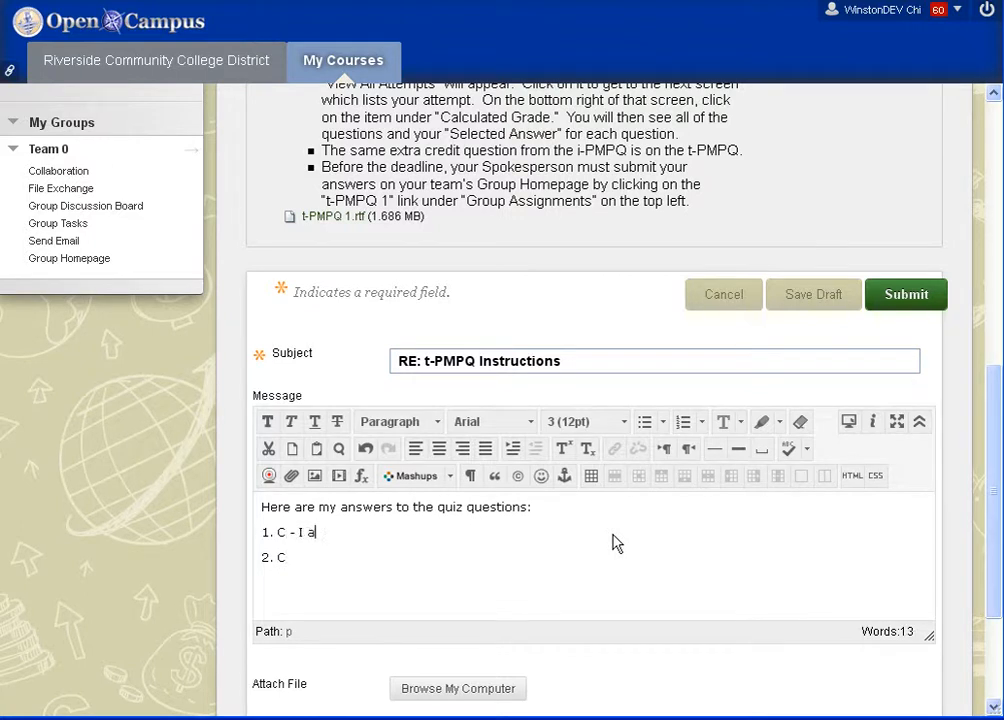
{"action": "type", "text": "m pretty syr"}
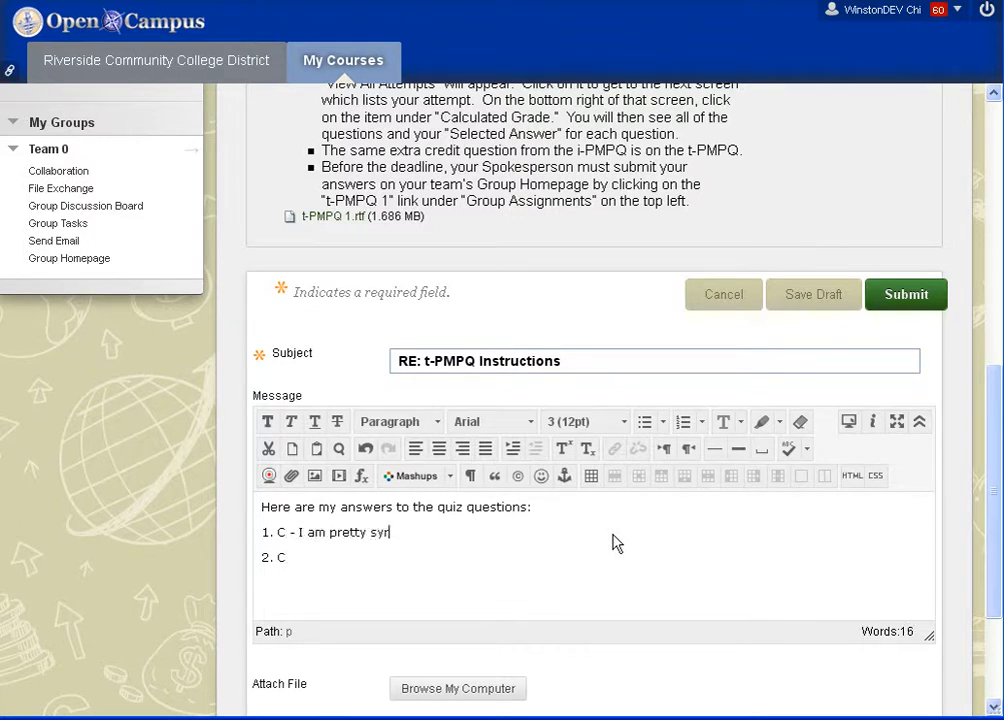
{"action": "type", "text": "ure ab"}
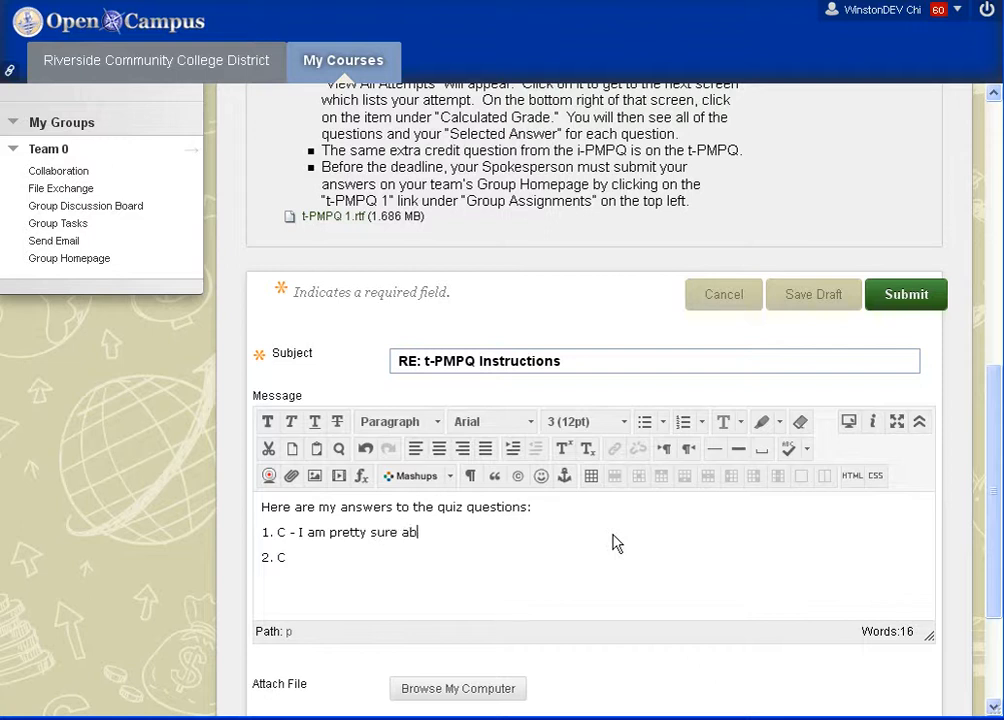
{"action": "type", "text": "out this question"}
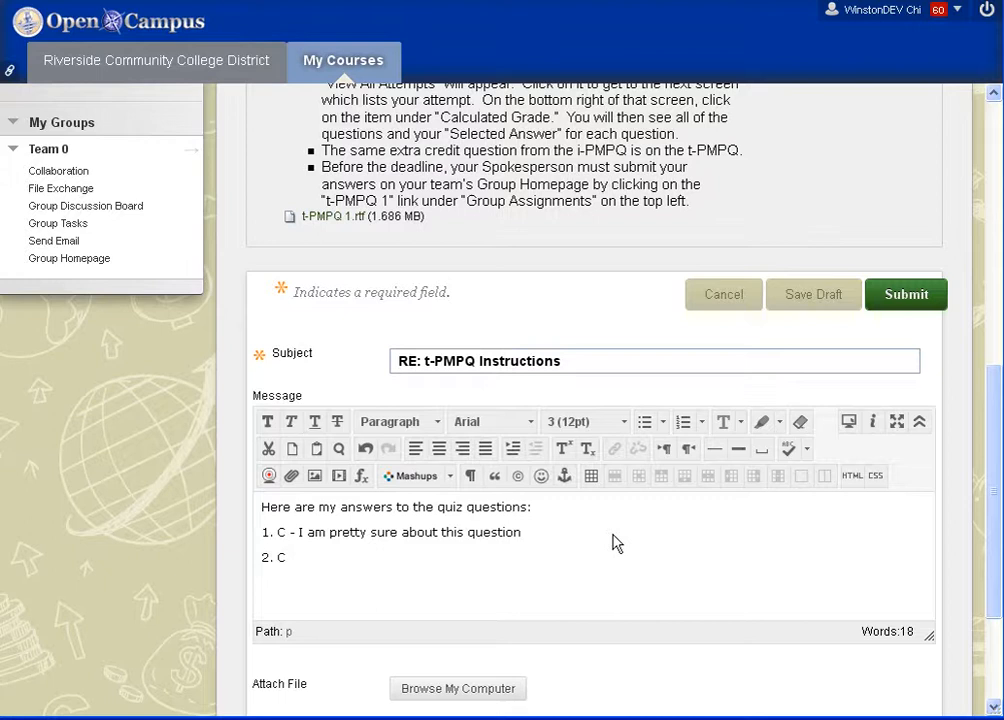
{"action": "type", "text": ","}
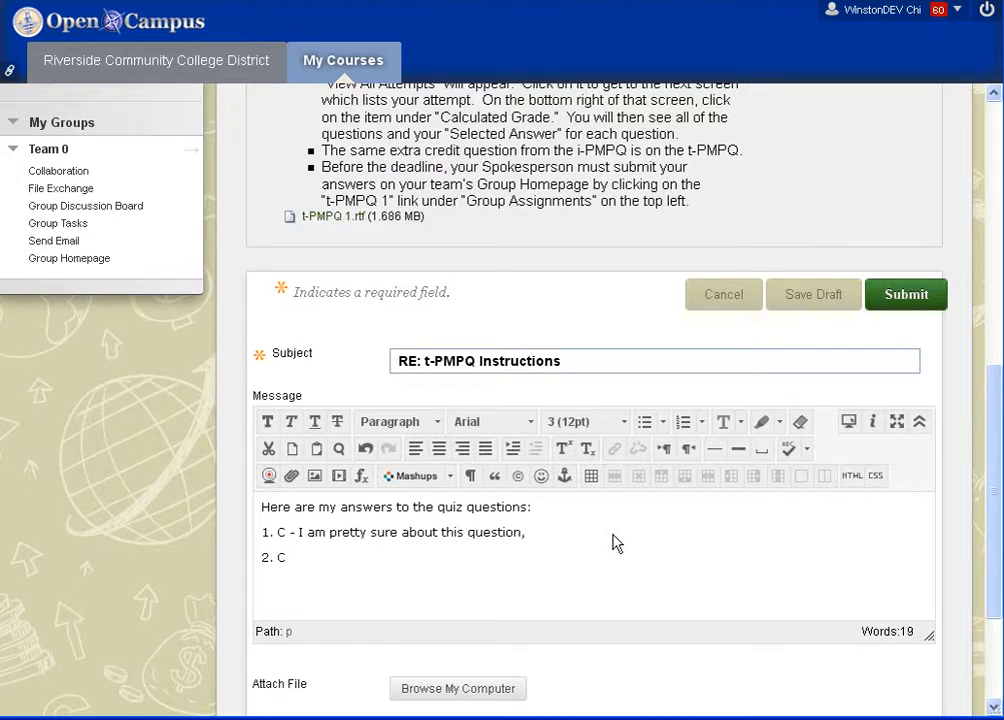
{"action": "type", "text": "reference page"}
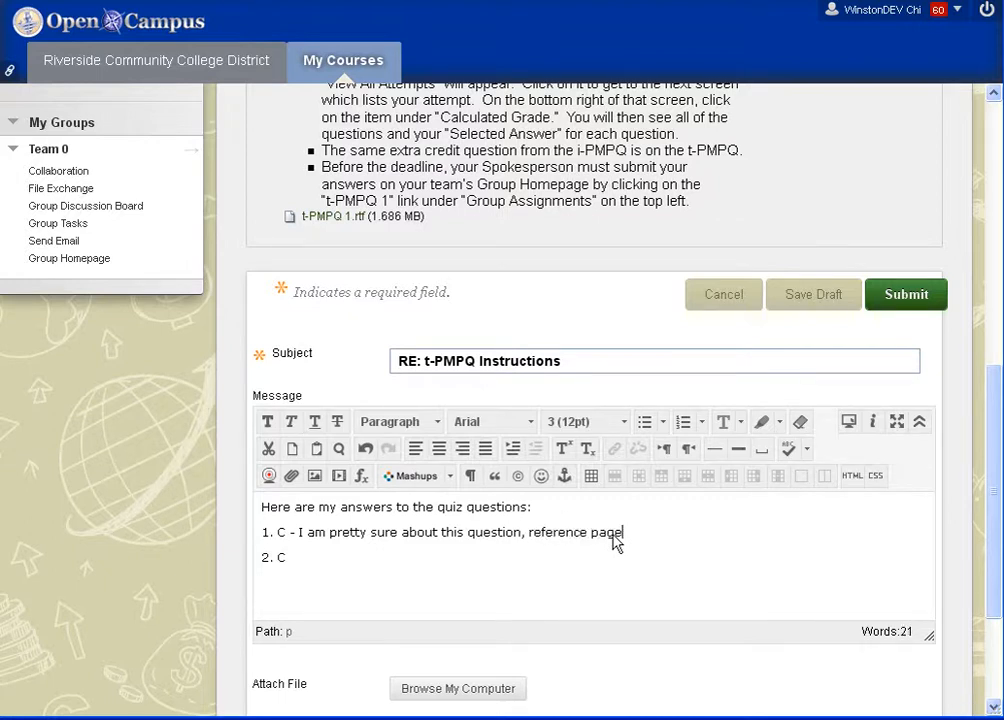
{"action": "type", "text": "xx in the"}
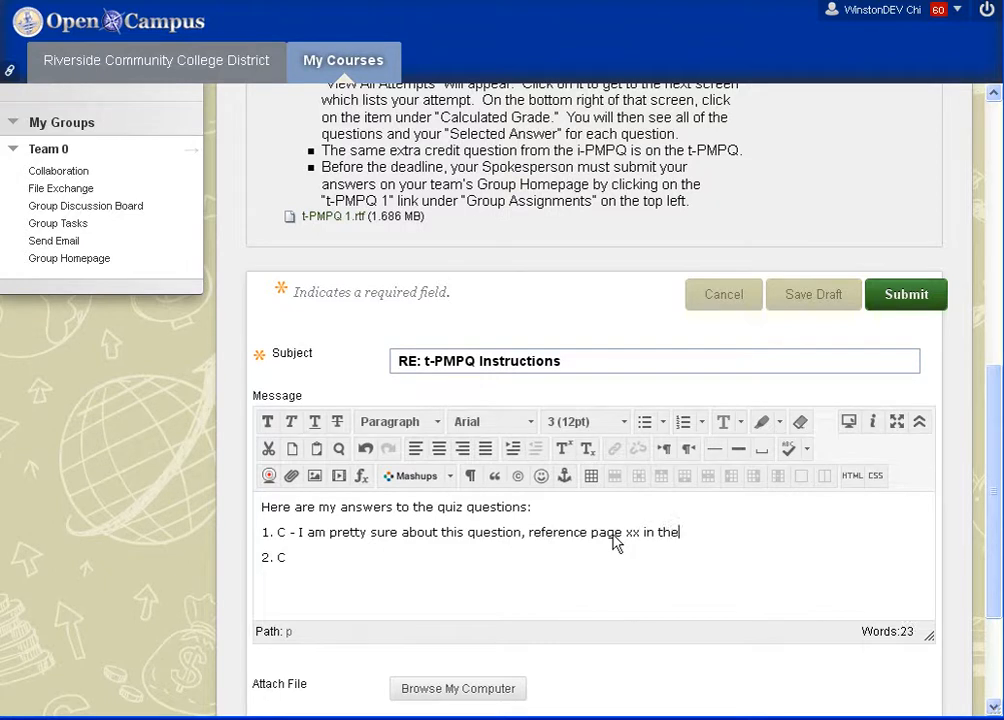
{"action": "type", "text": "textbook."}
{"action": "left_click", "coordinate": [594, 558]}
{"action": "type", "text": " - I a"}
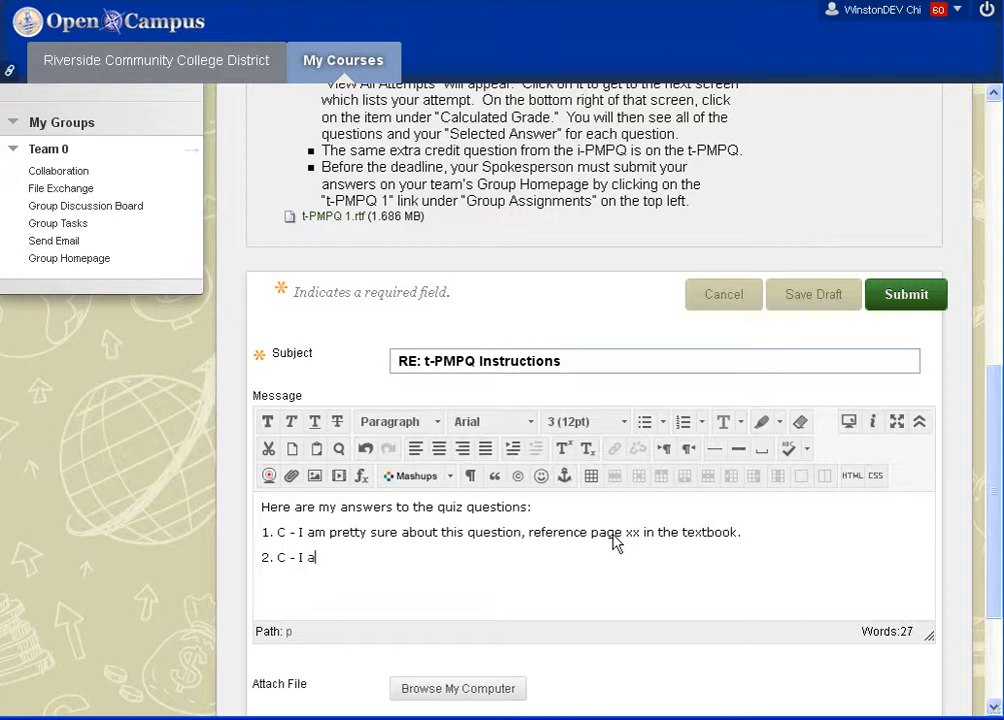
Add answer 2 as C, not as sure, noting no information was found to help.
{"action": "type", "text": "m not as sure"}
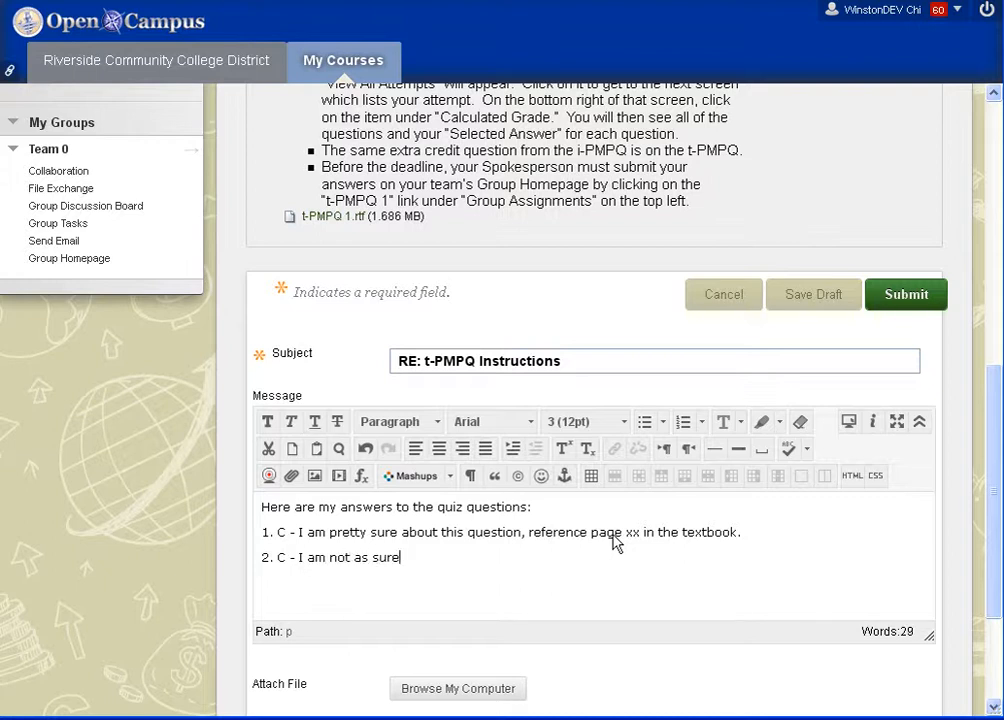
{"action": "type", "text": ", I could not find"}
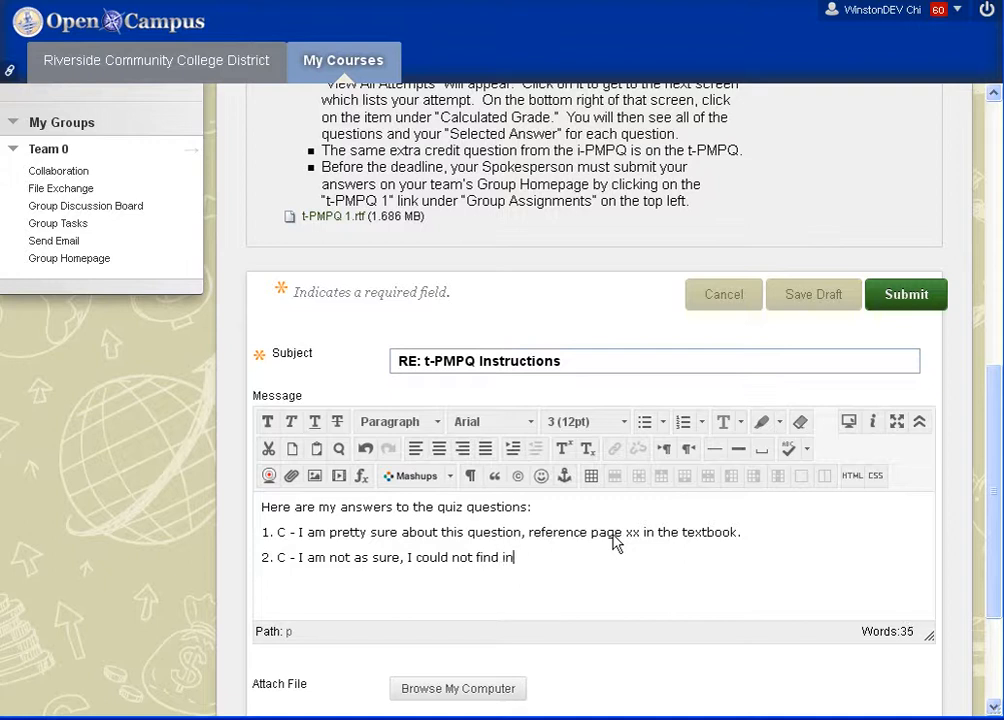
{"action": "type", "text": "information to help"}
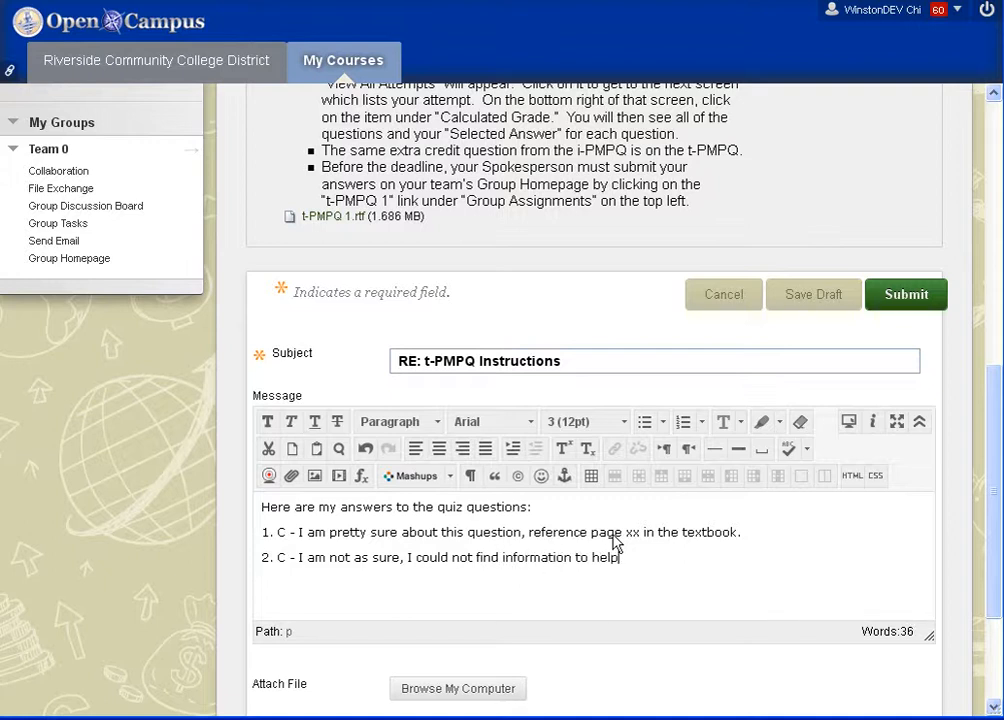
{"action": "type", "text": "me with it."}
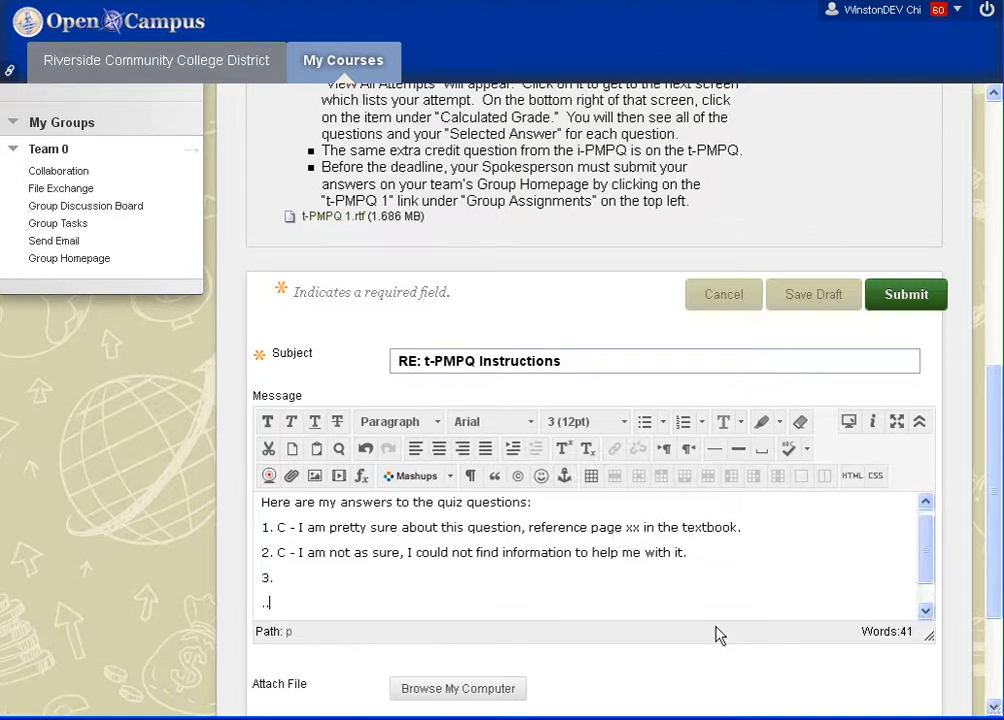
{"action": "mouse_move", "coordinate": [928, 310]}
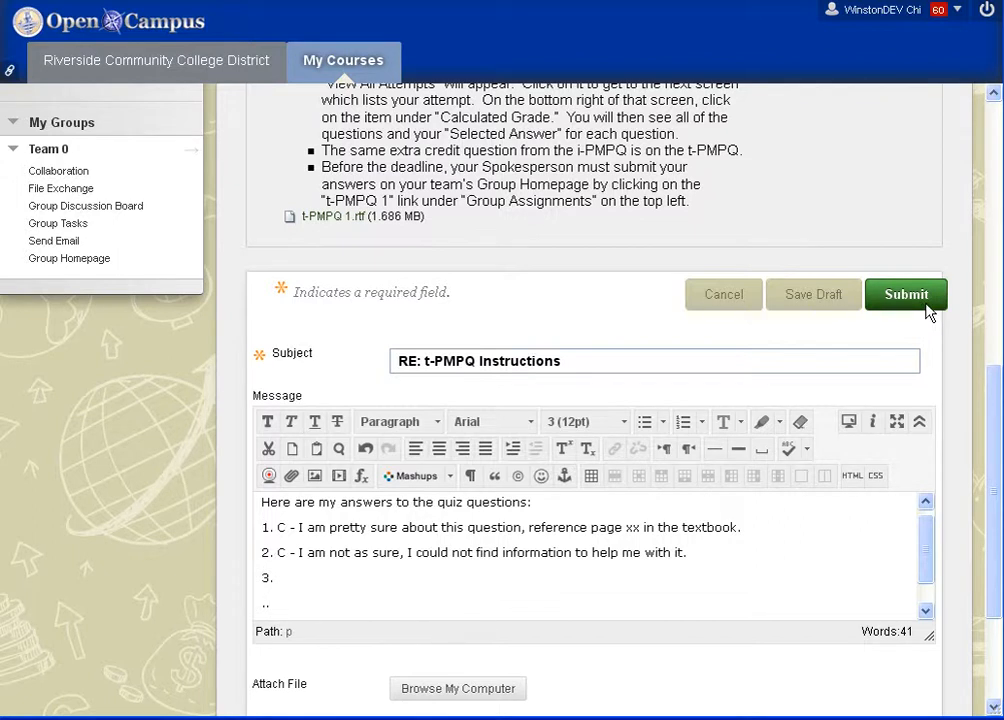
Submit the quiz-answers reply to the t-PMPQ Instructions thread and review the posted message.
{"action": "left_click", "coordinate": [906, 294]}
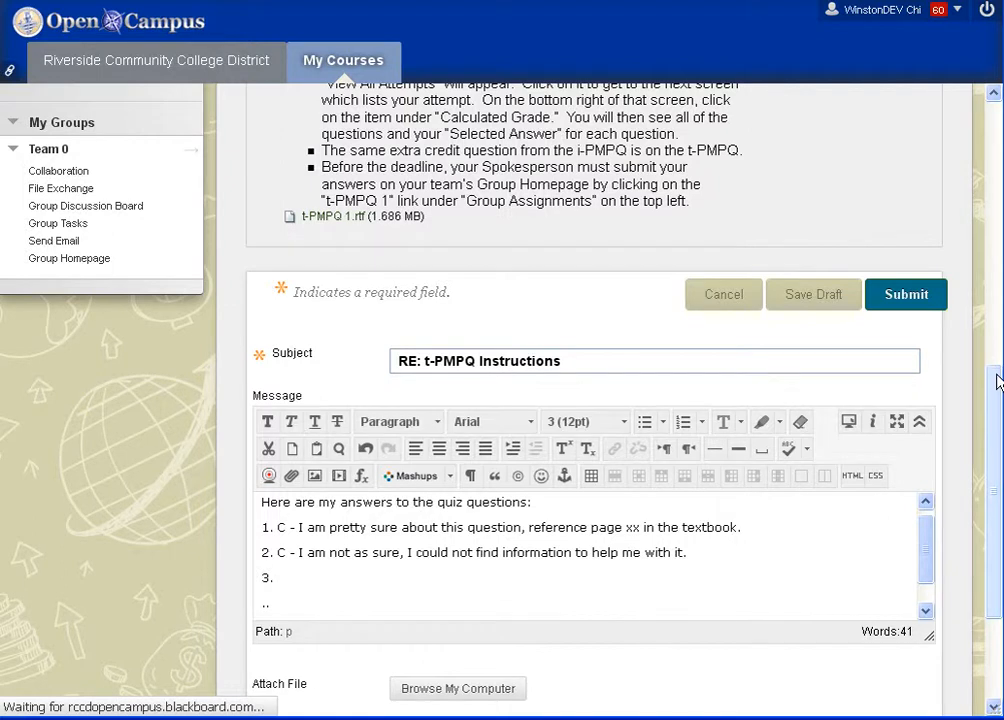
{"action": "left_click", "coordinate": [904, 294]}
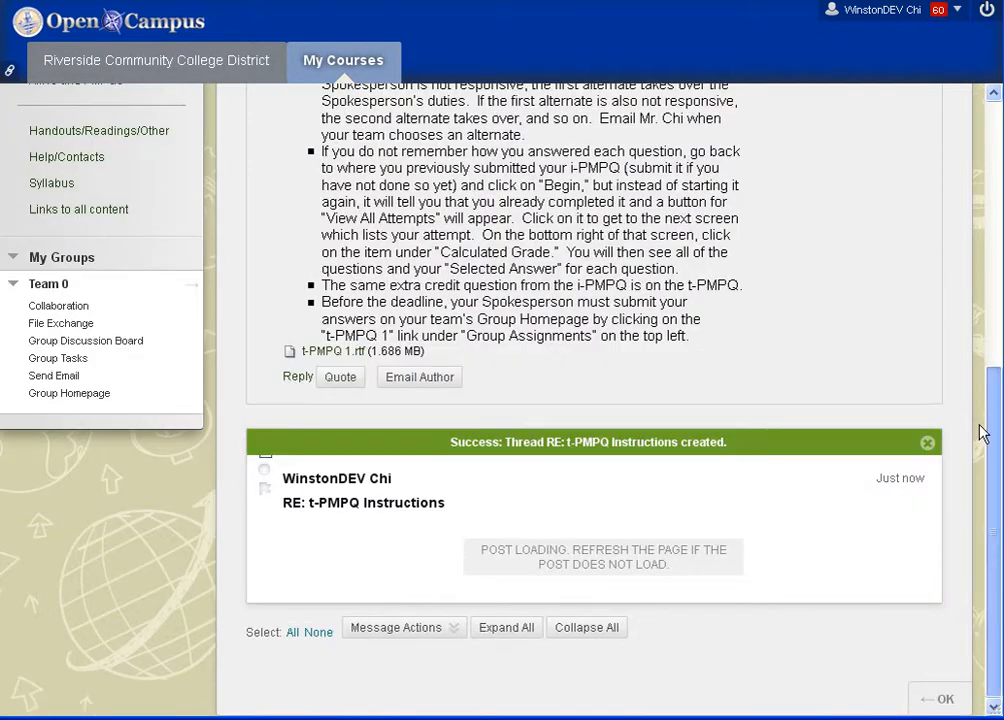
{"action": "scroll", "scroll_direction": "down", "scroll_amount": 3}
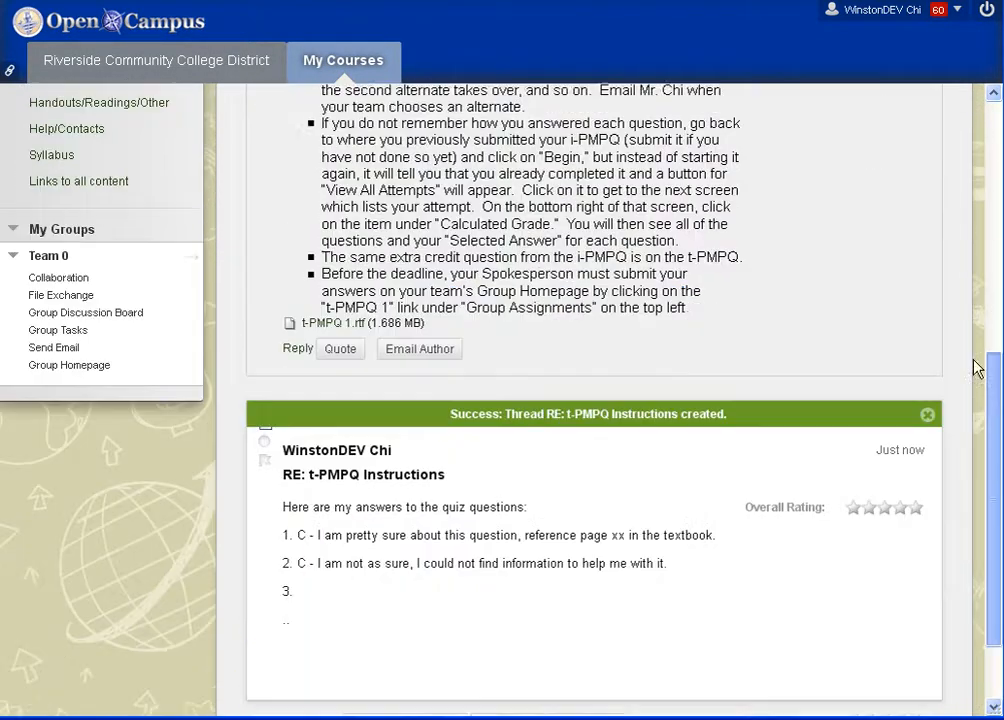
{"action": "scroll", "scroll_direction": "down", "scroll_amount": 3}
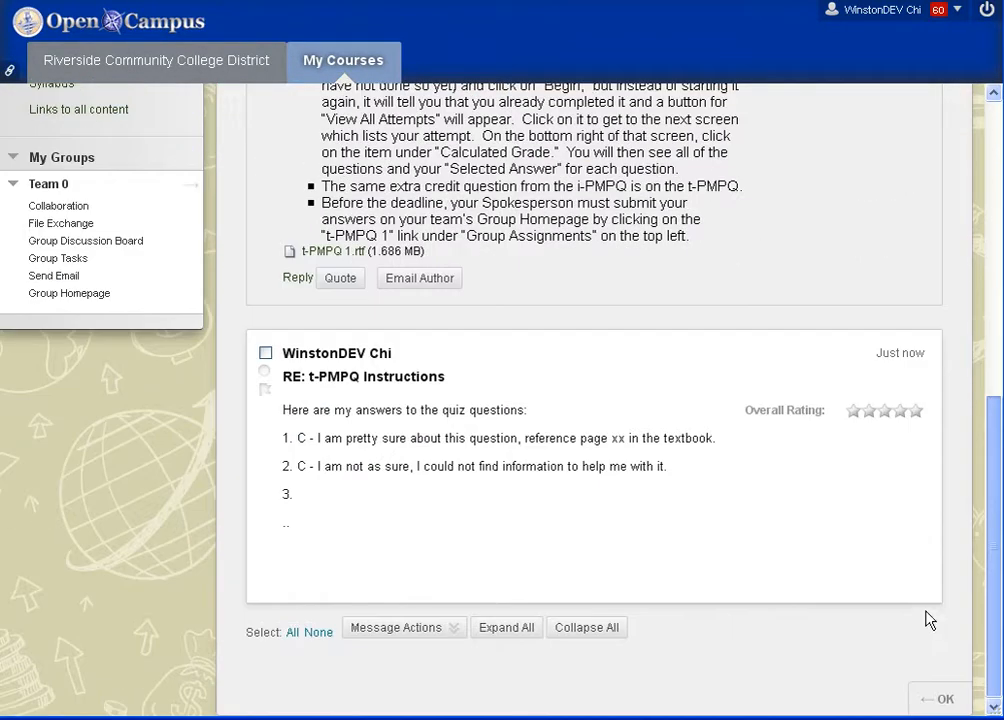
{"action": "scroll", "scroll_direction": "up", "scroll_amount": 3}
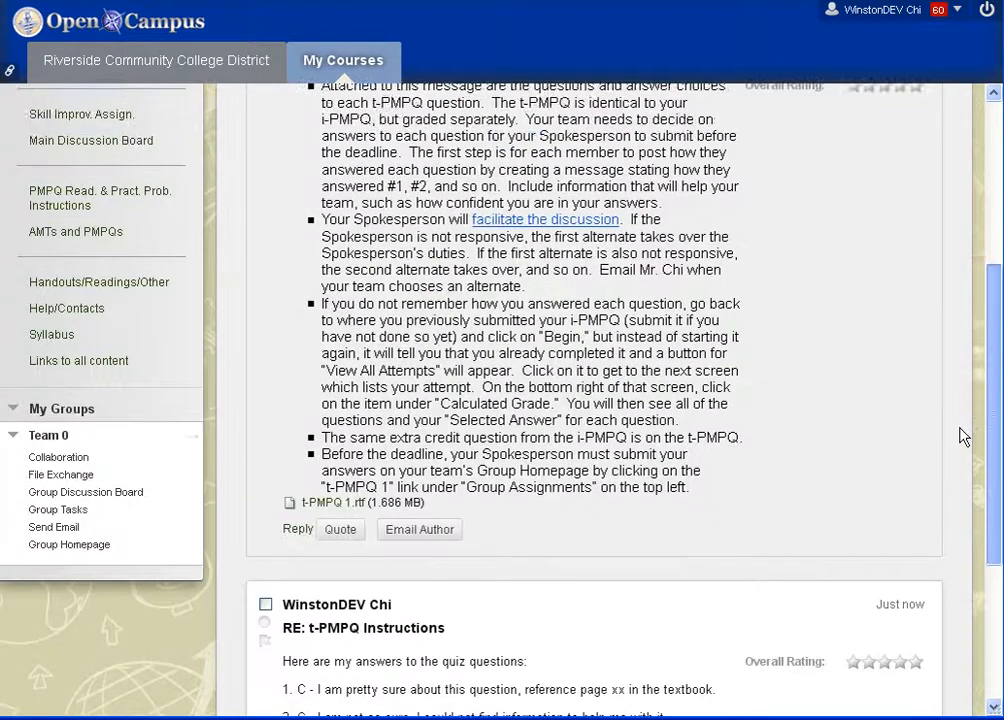
{"action": "scroll", "scroll_direction": "down", "scroll_amount": 3}
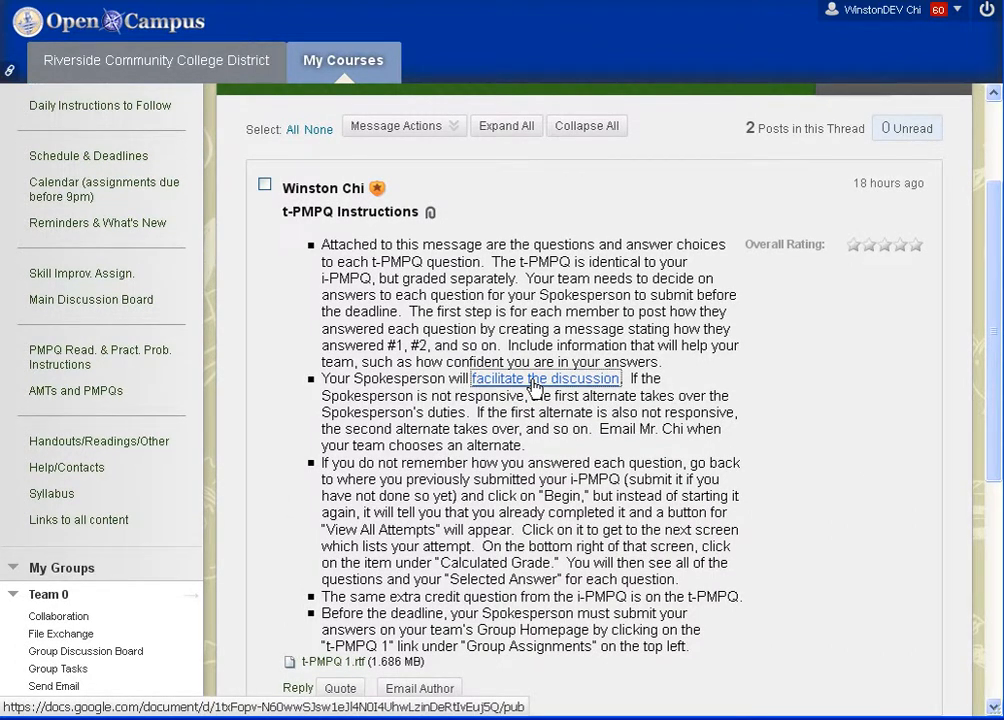
Return to Team 0's Group Discussion Board forum list via the breadcrumb.
{"action": "left_click", "coordinate": [544, 378]}
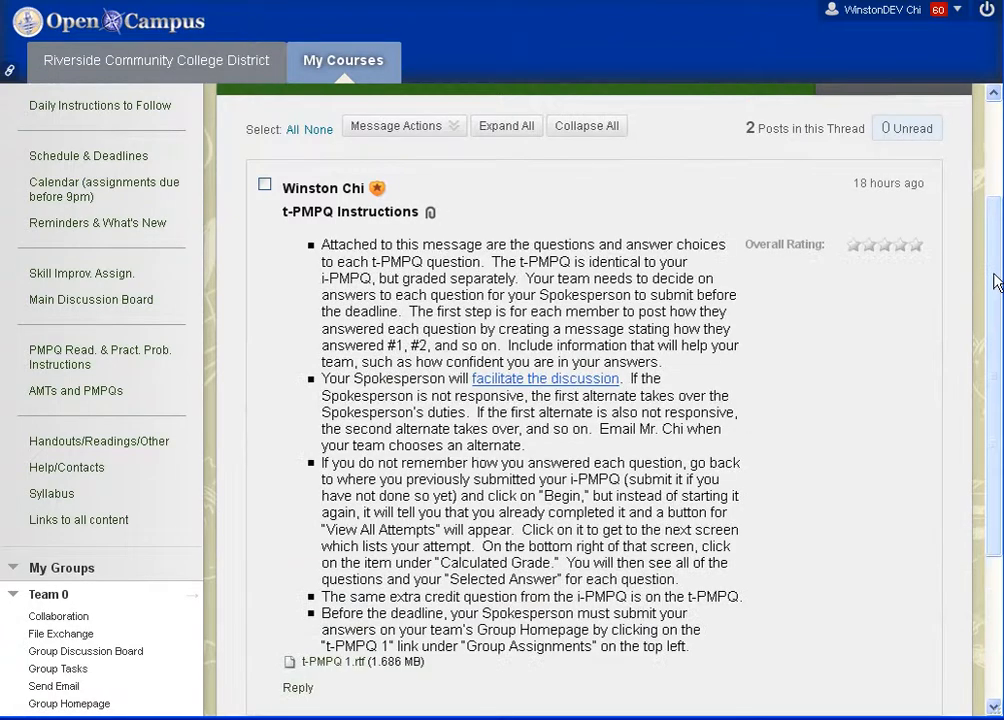
{"action": "scroll", "scroll_direction": "down", "scroll_amount": 3}
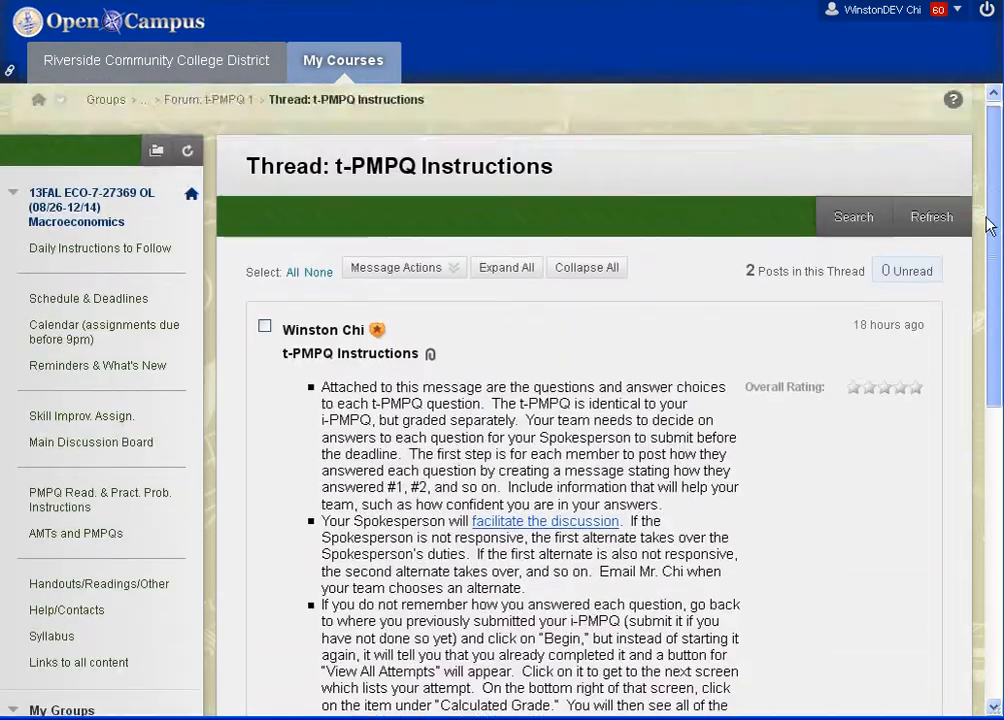
{"action": "scroll", "scroll_direction": "down", "scroll_amount": 3}
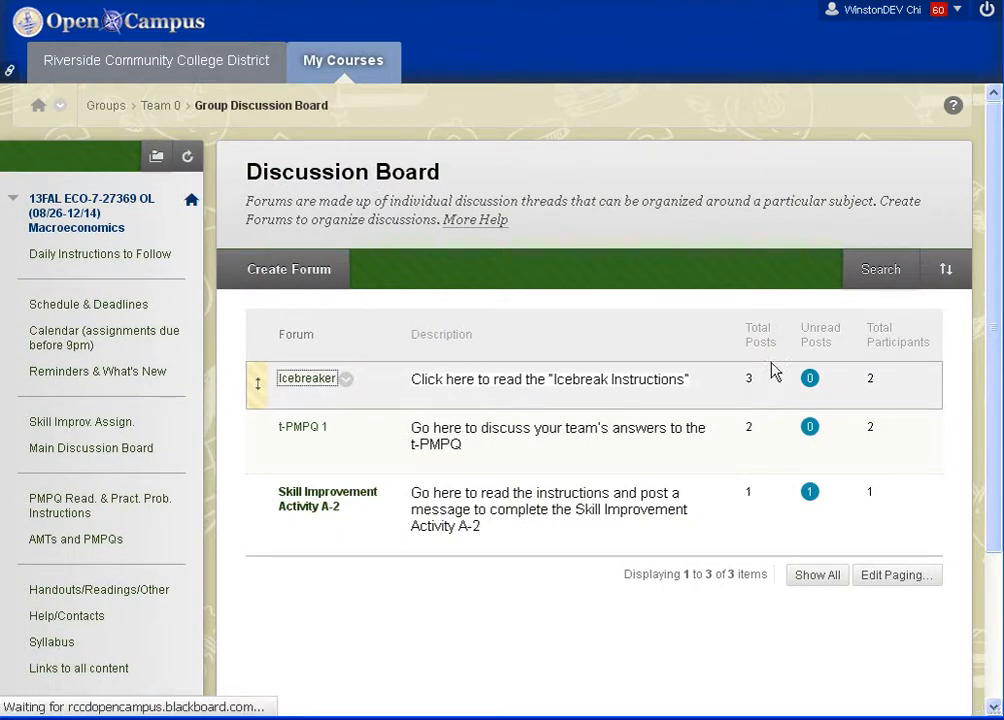
Open the Icebreaker Instructions thread from the Icebreaker forum and scroll to its replies.
{"action": "left_click", "coordinate": [306, 378]}
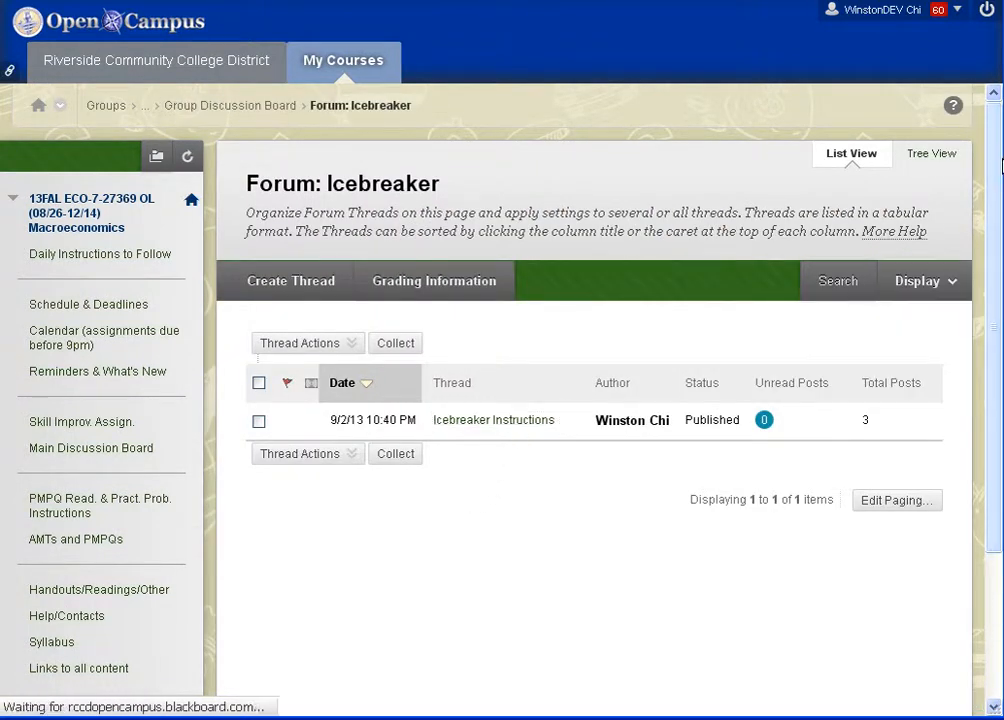
{"action": "scroll", "scroll_direction": "down", "scroll_amount": 3}
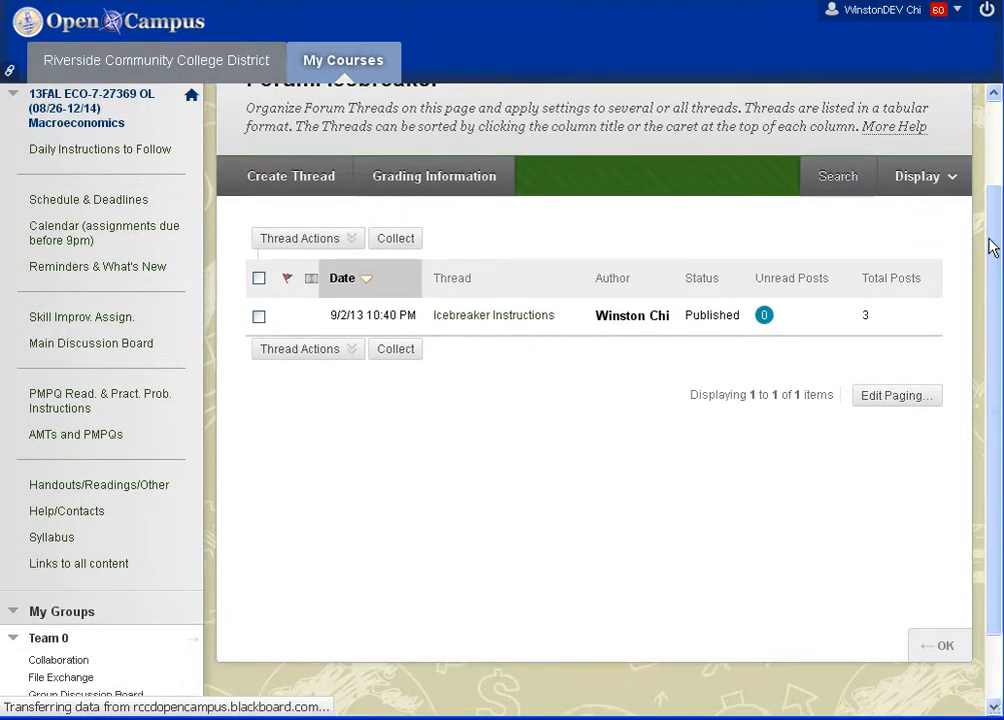
{"action": "left_click", "coordinate": [492, 316]}
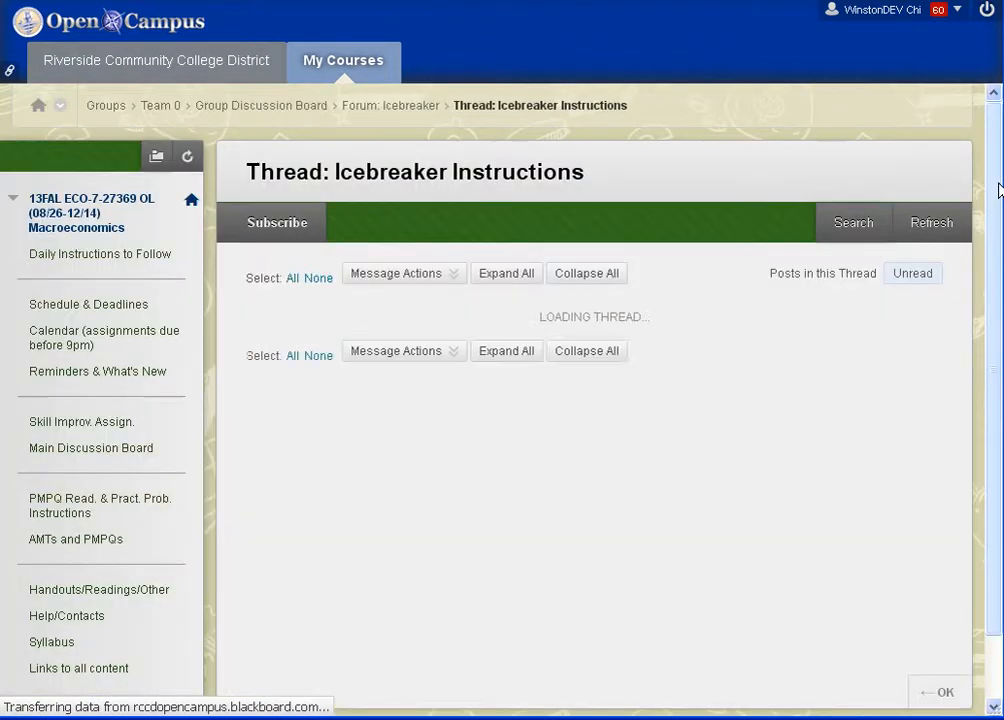
{"action": "scroll", "scroll_direction": "down", "scroll_amount": 3}
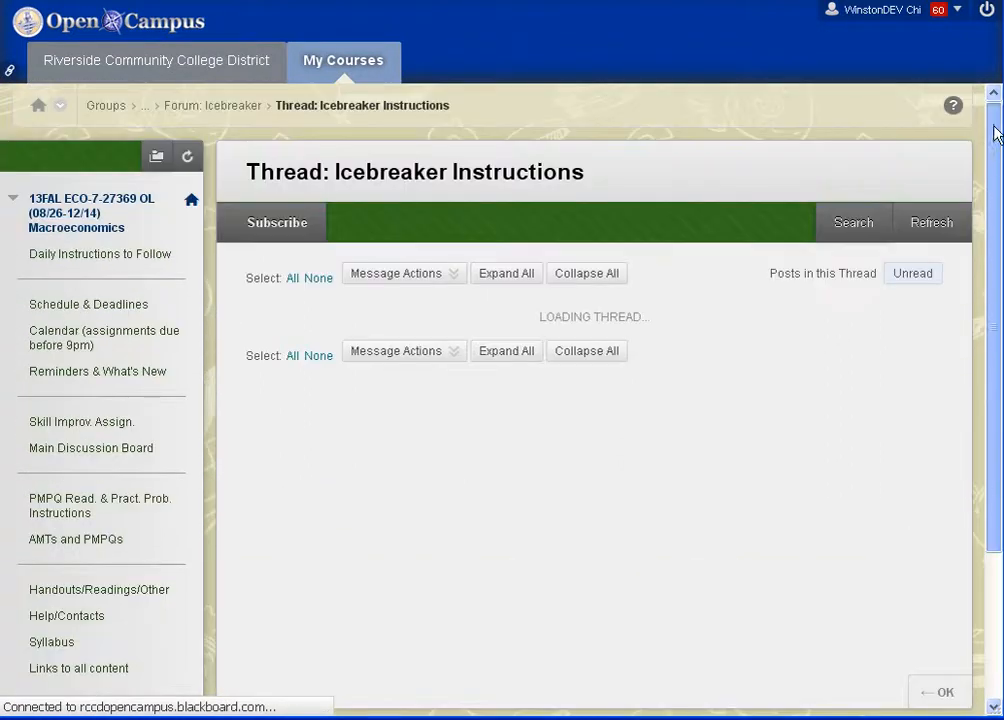
{"action": "scroll", "scroll_direction": "down", "scroll_amount": 3}
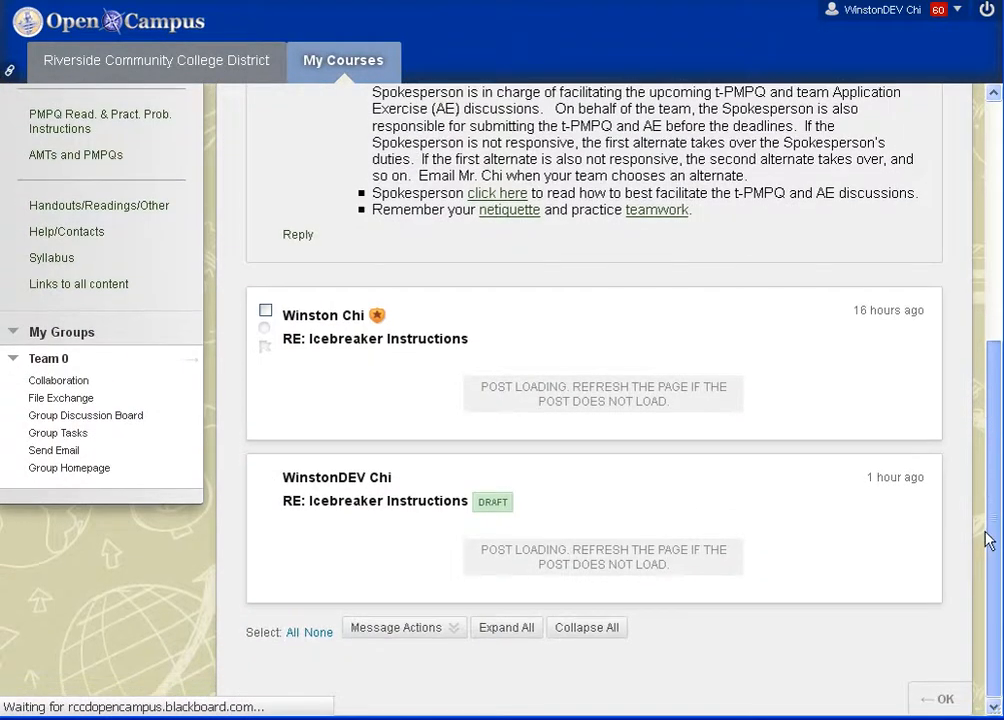